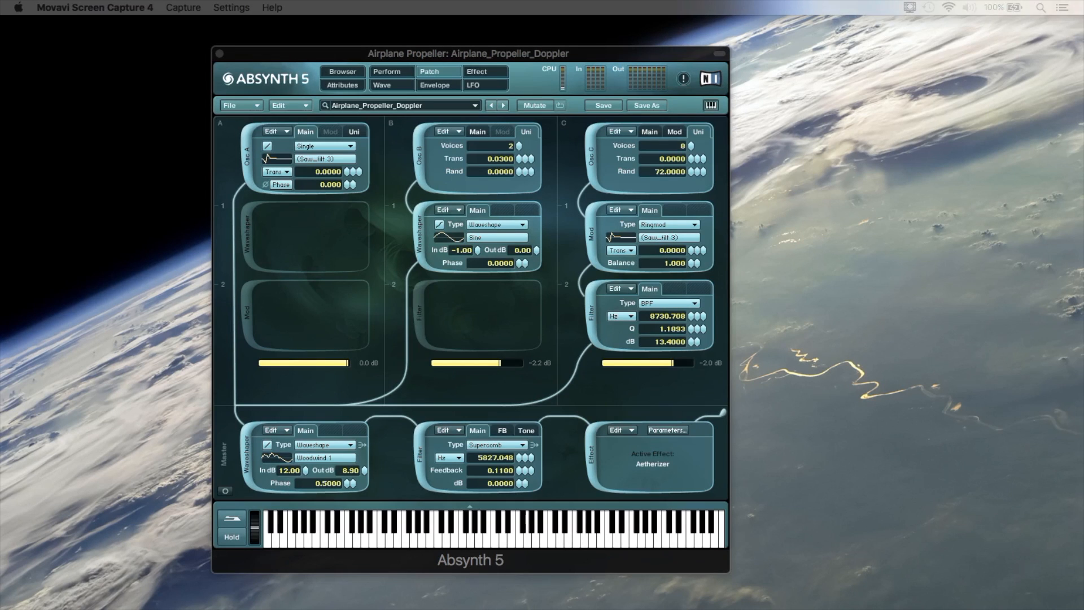
pyautogui.moveTo(441, 89)
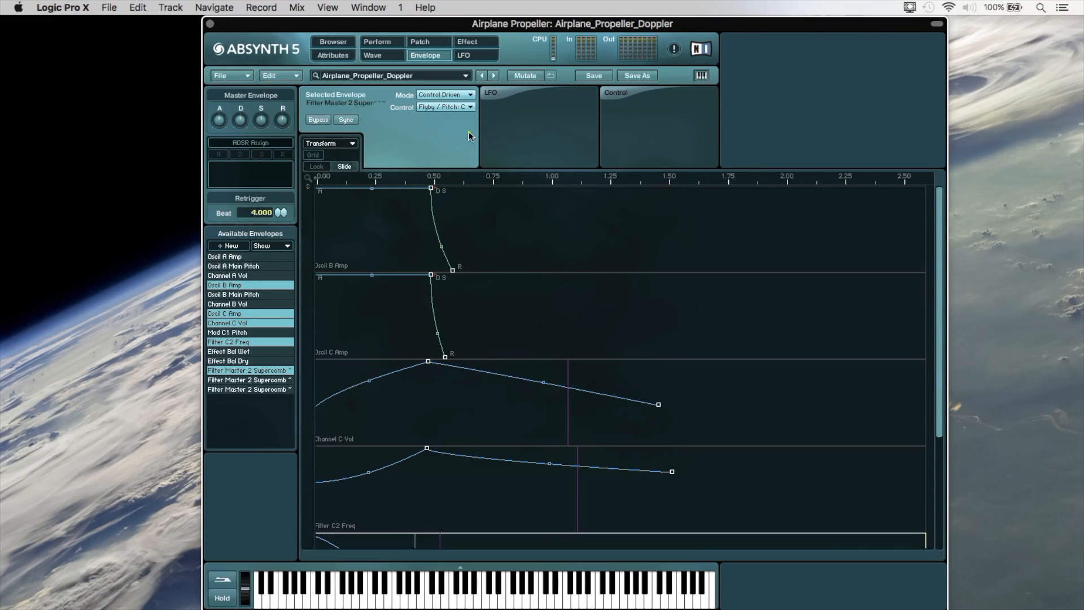
pyautogui.moveTo(495, 362)
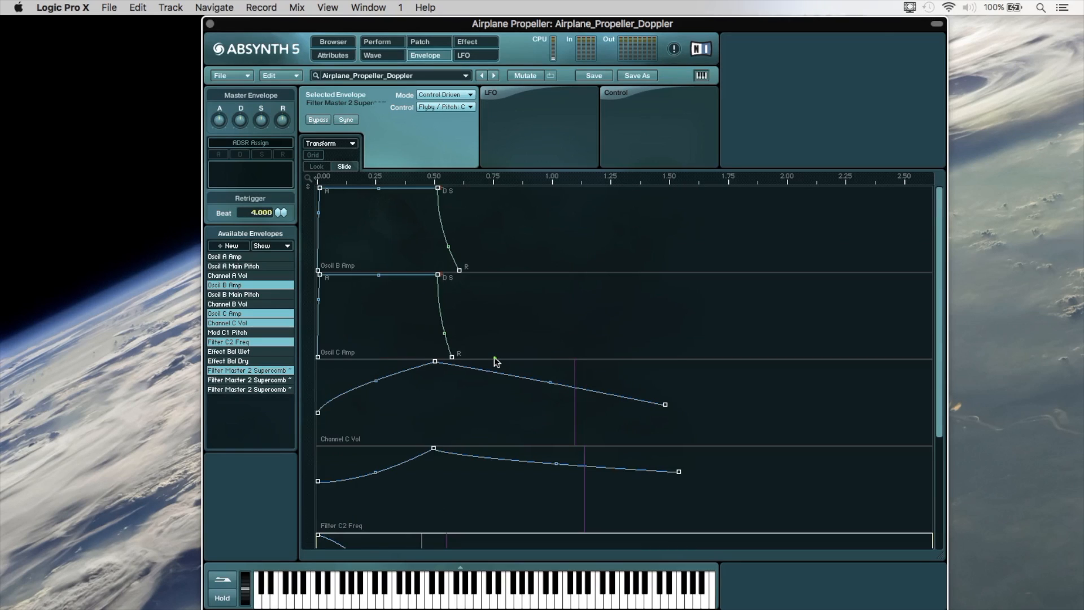
# - Show the Oscil A Amp and Oscil A Main Pitch envelopes and scroll the stacked list
pyautogui.click(223, 257)
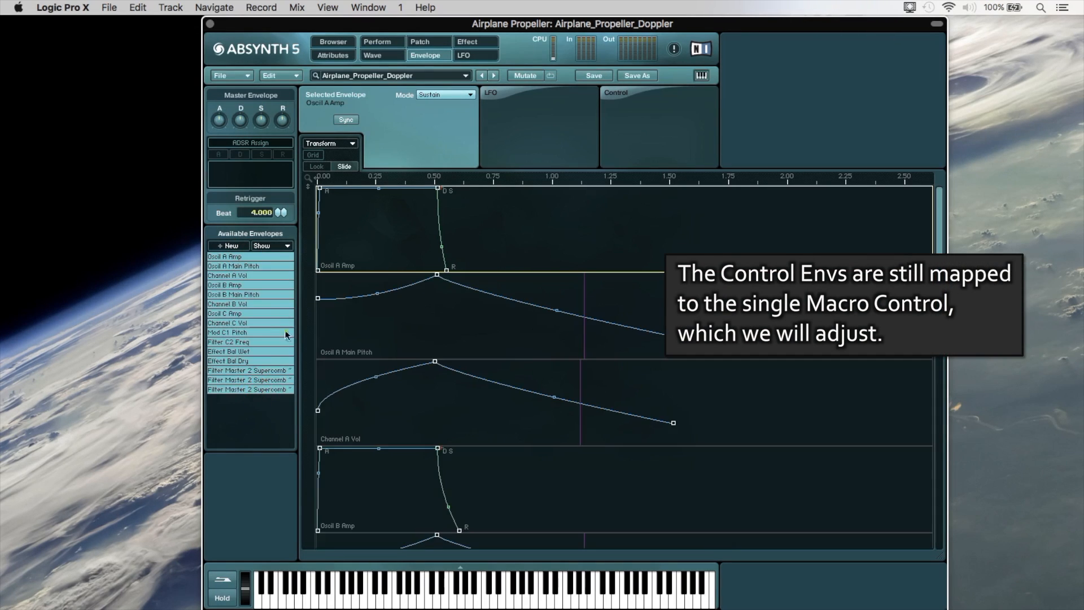
pyautogui.click(233, 266)
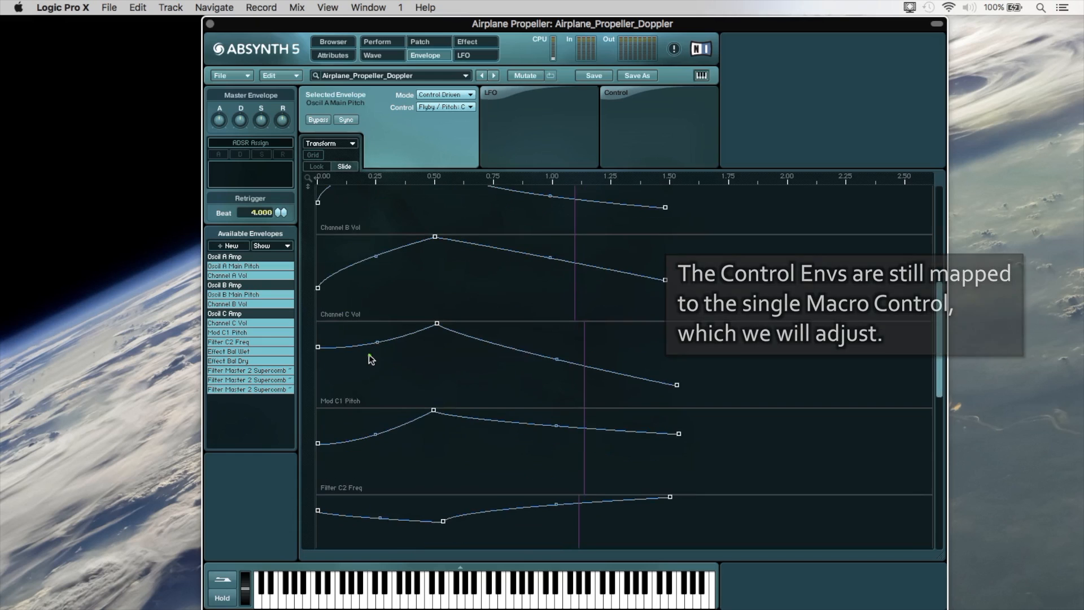
pyautogui.scroll(-3)
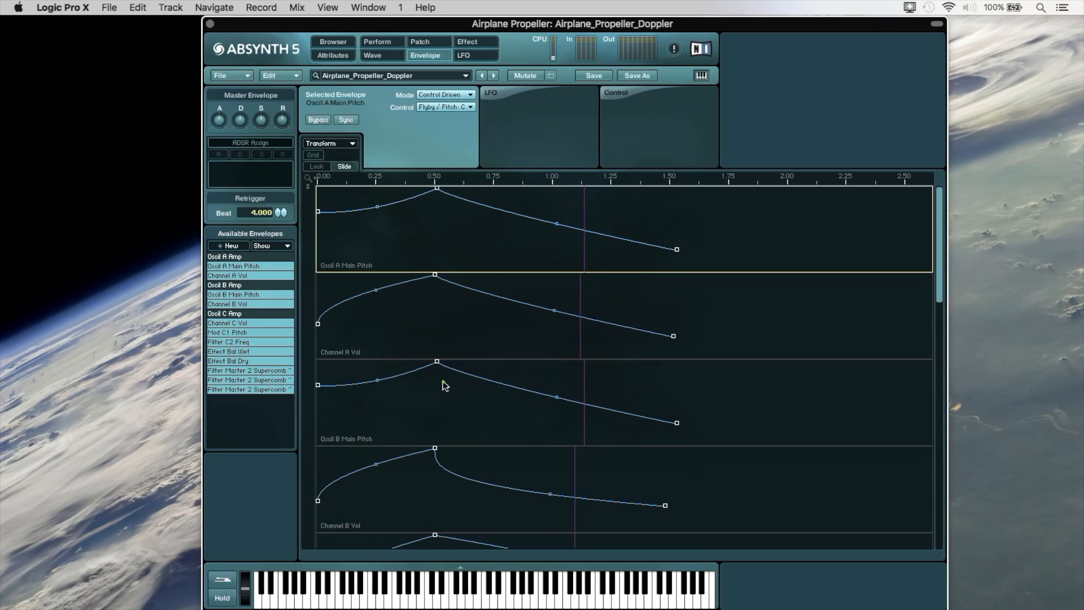
pyautogui.moveTo(455, 423)
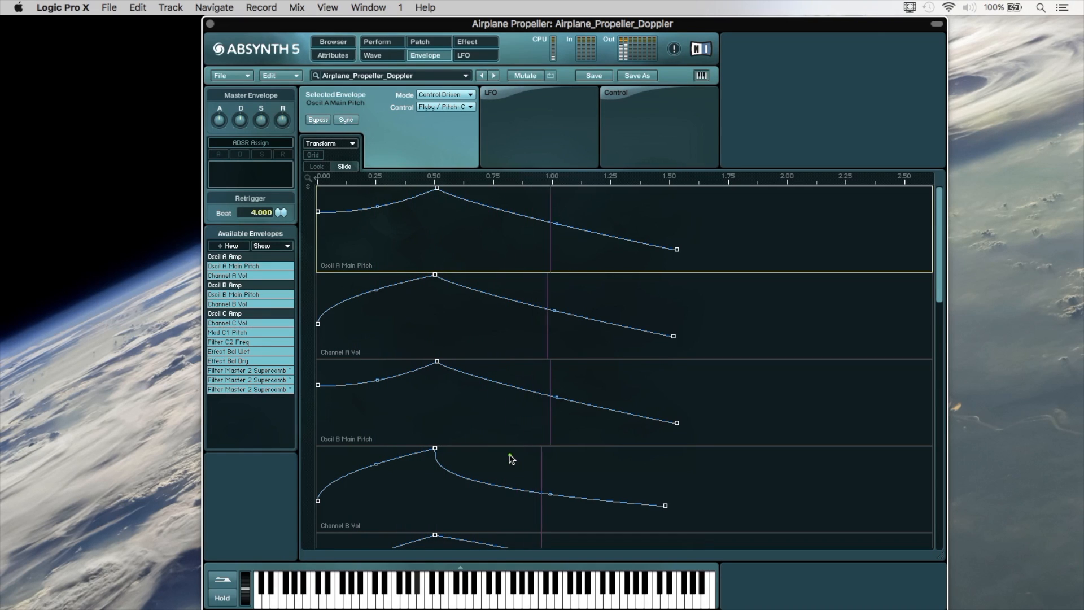
# - Scroll down the Purr Data introduction article to the section about its name
pyautogui.scroll(-3)
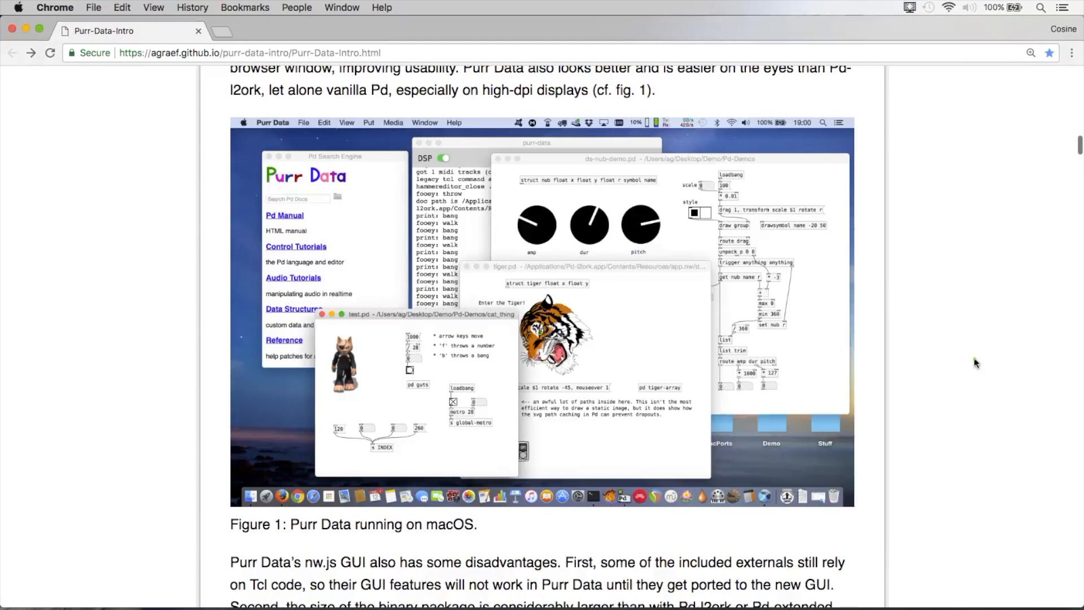
pyautogui.scroll(-3)
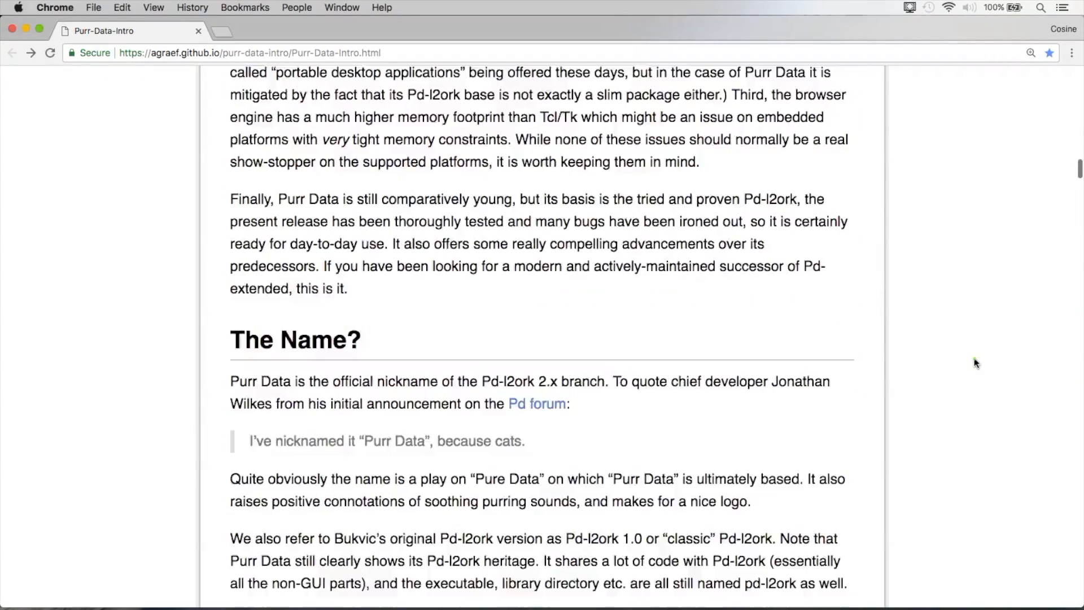
pyautogui.scroll(-3)
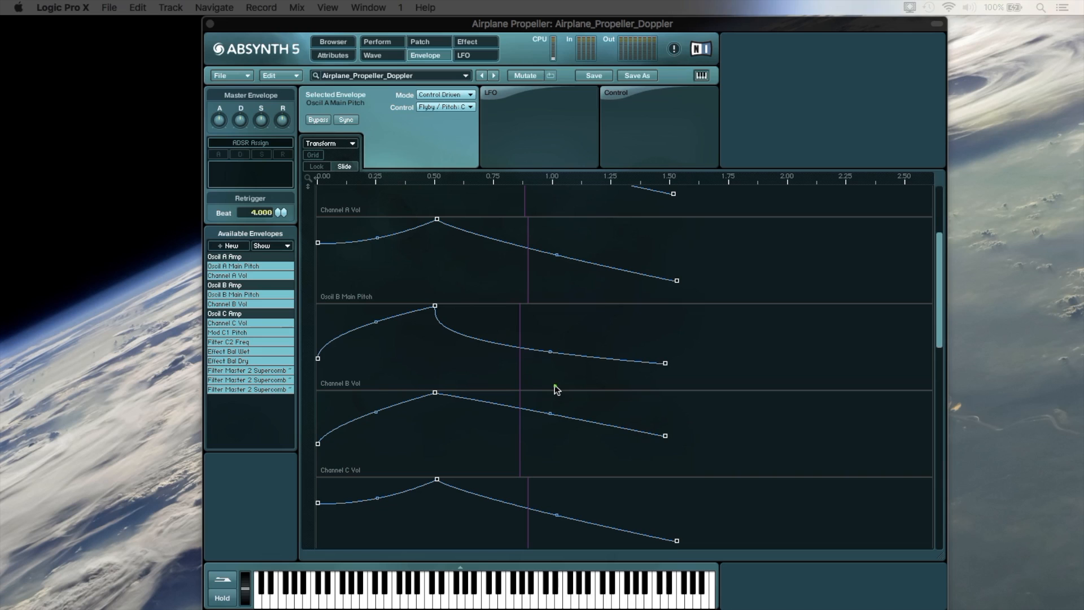
pyautogui.moveTo(405, 304)
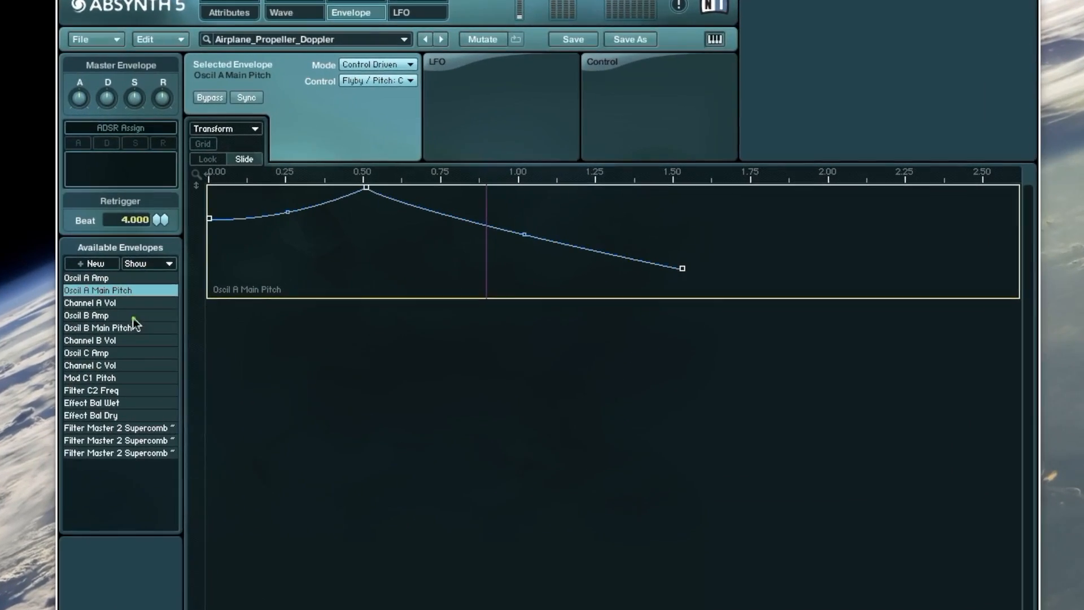
# - Add Oscil B Main Pitch and Mod C1 Pitch beside Oscil A Main Pitch in the editor
pyautogui.click(102, 327)
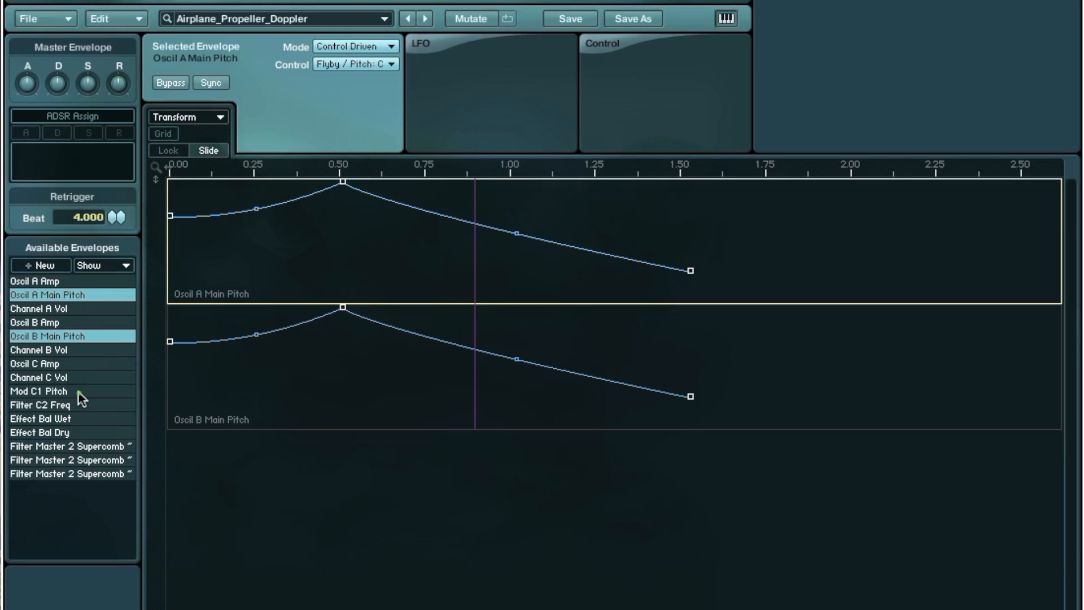
pyautogui.click(40, 389)
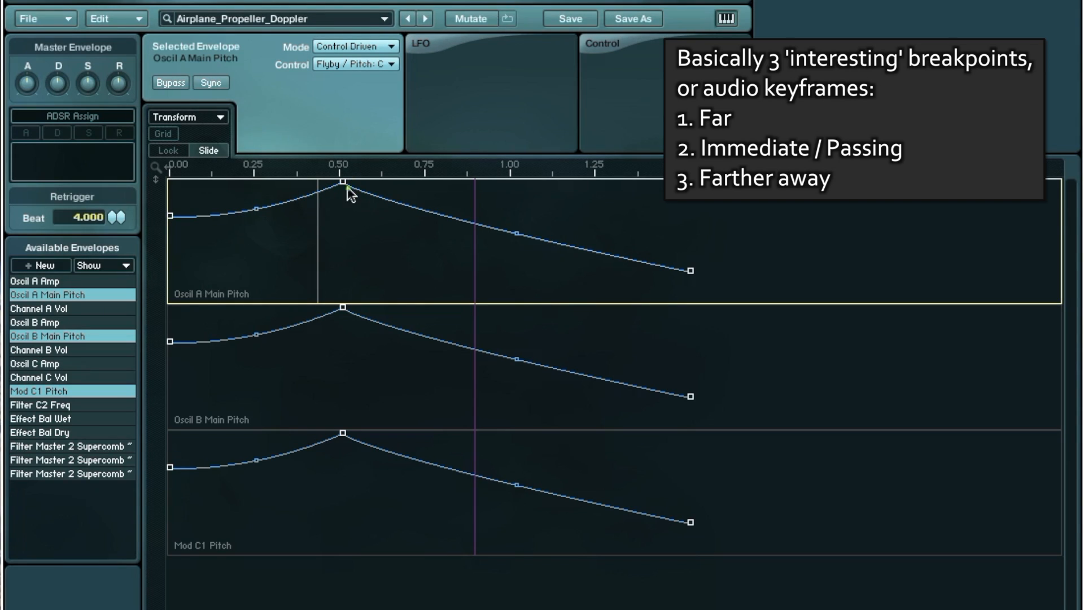
# - Inspect the Oscil A Main Pitch peak at 0.5086 s and the 1.0213 s point at -24
pyautogui.click(342, 183)
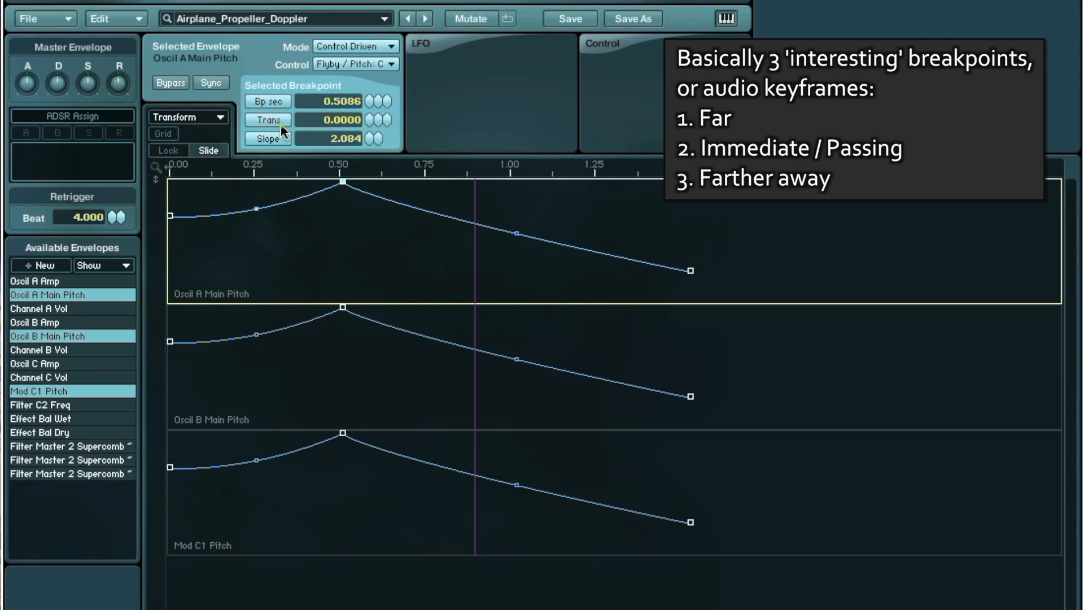
pyautogui.moveTo(179, 218)
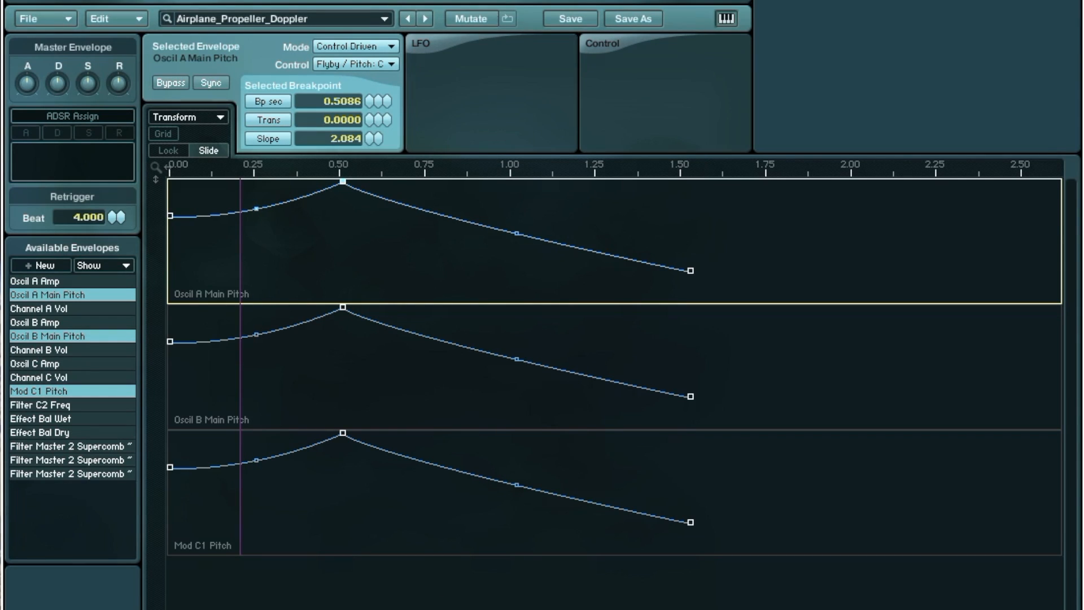
pyautogui.moveTo(364, 494)
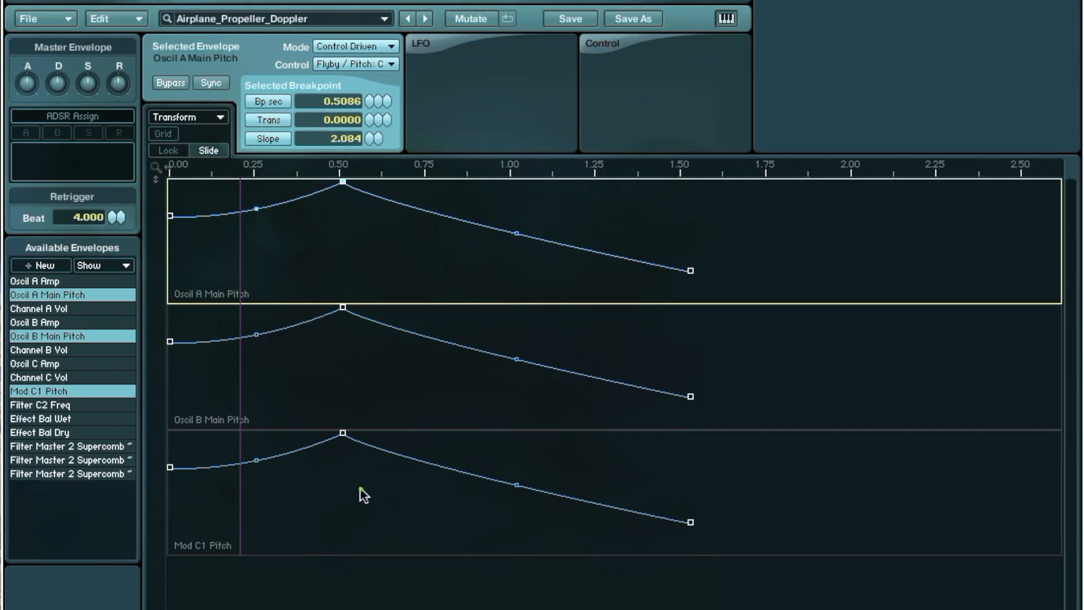
pyautogui.moveTo(306, 579)
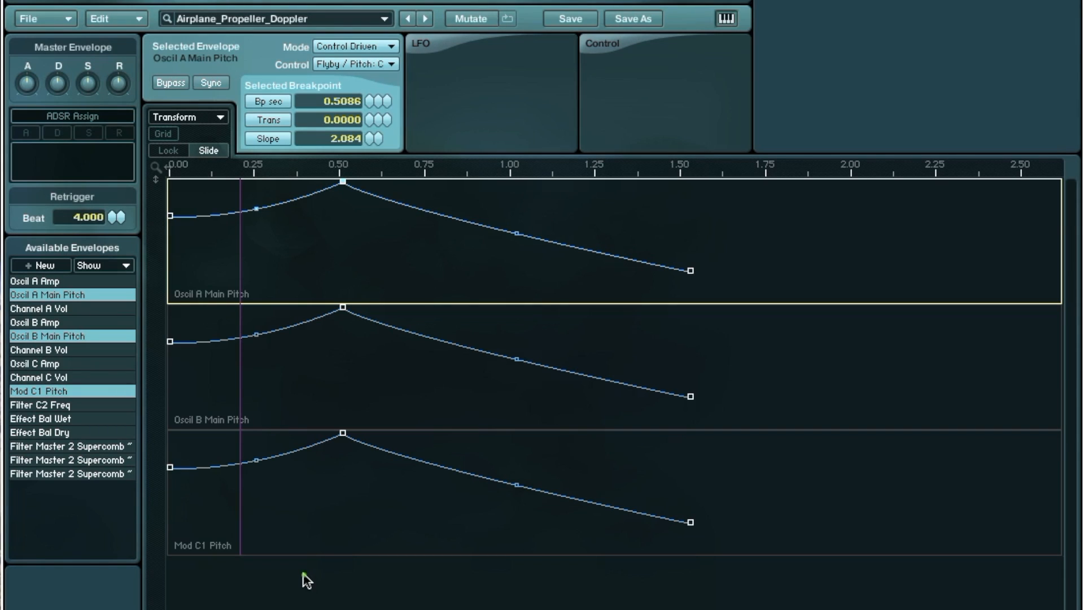
pyautogui.moveTo(269, 249)
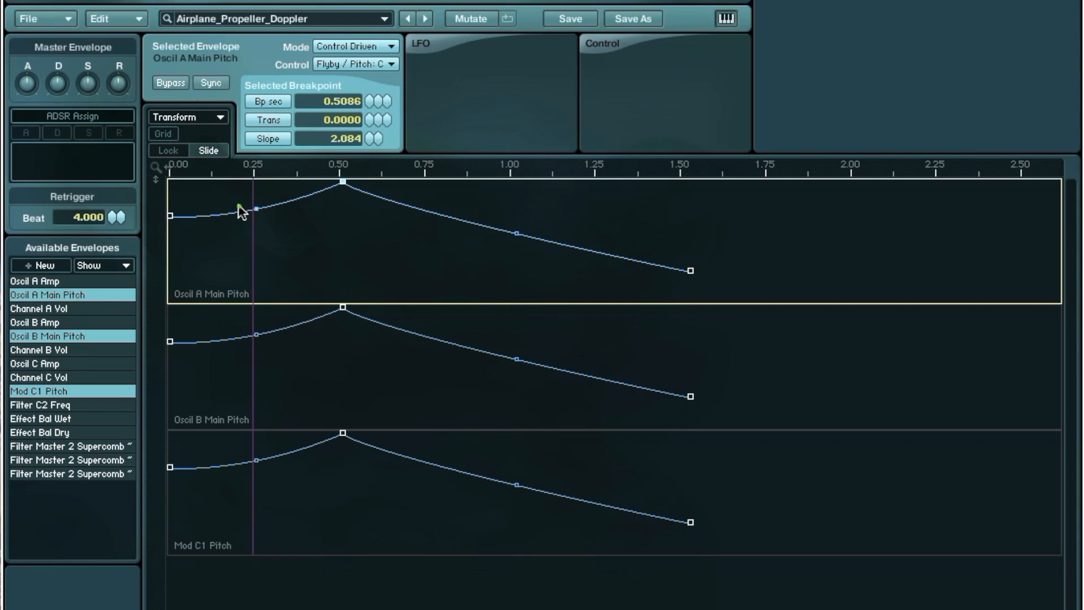
pyautogui.click(173, 216)
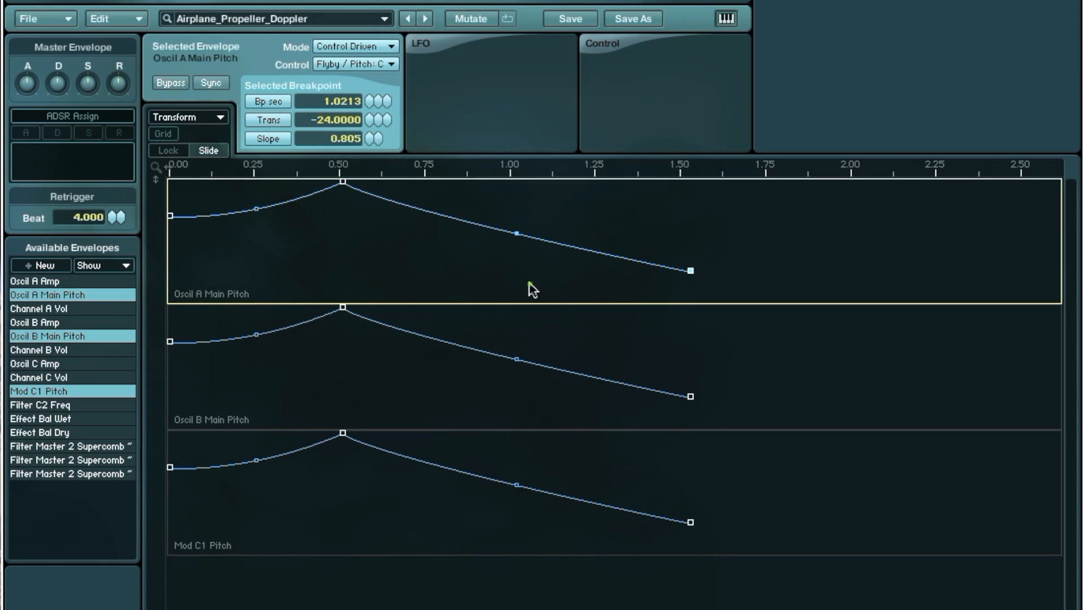
# - Select Mod C1 Pitch and straighten the Oscil B pitch fall to match Oscil A
pyautogui.click(357, 359)
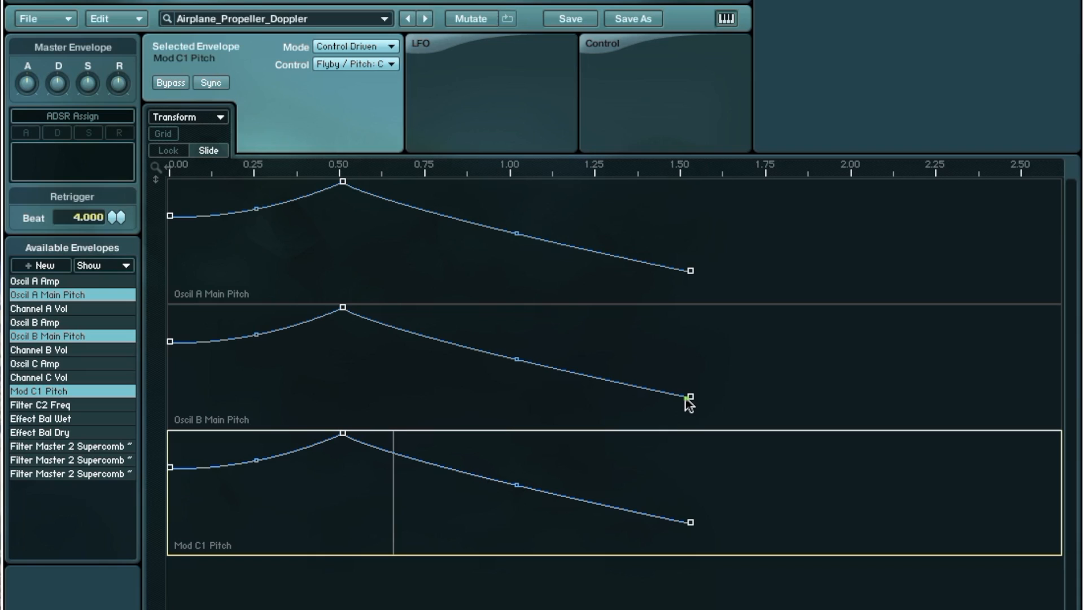
pyautogui.moveTo(520, 369)
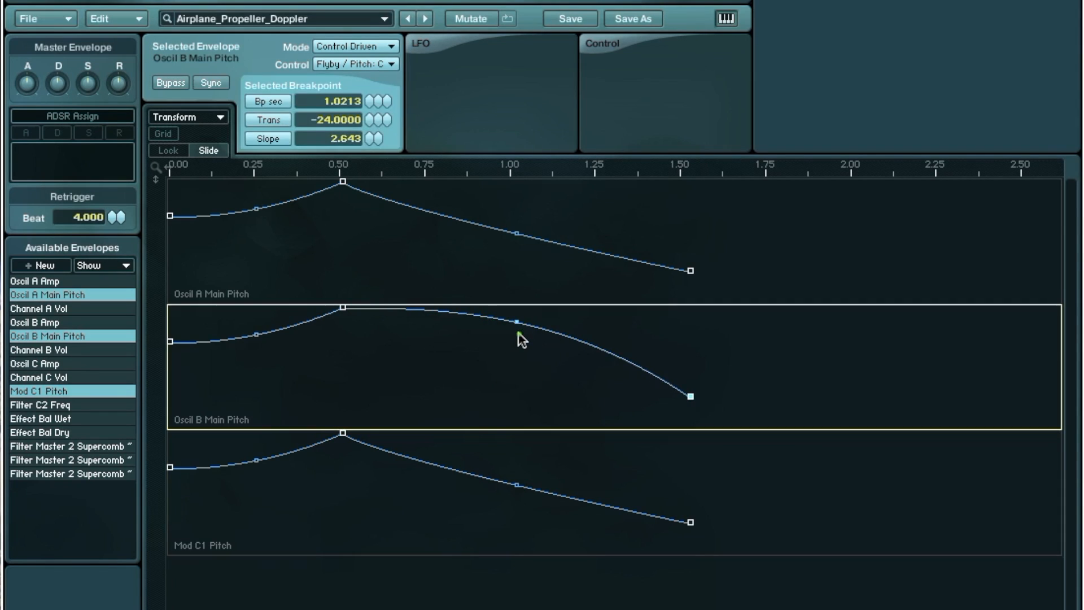
pyautogui.moveTo(517, 322); pyautogui.dragTo(517, 338)
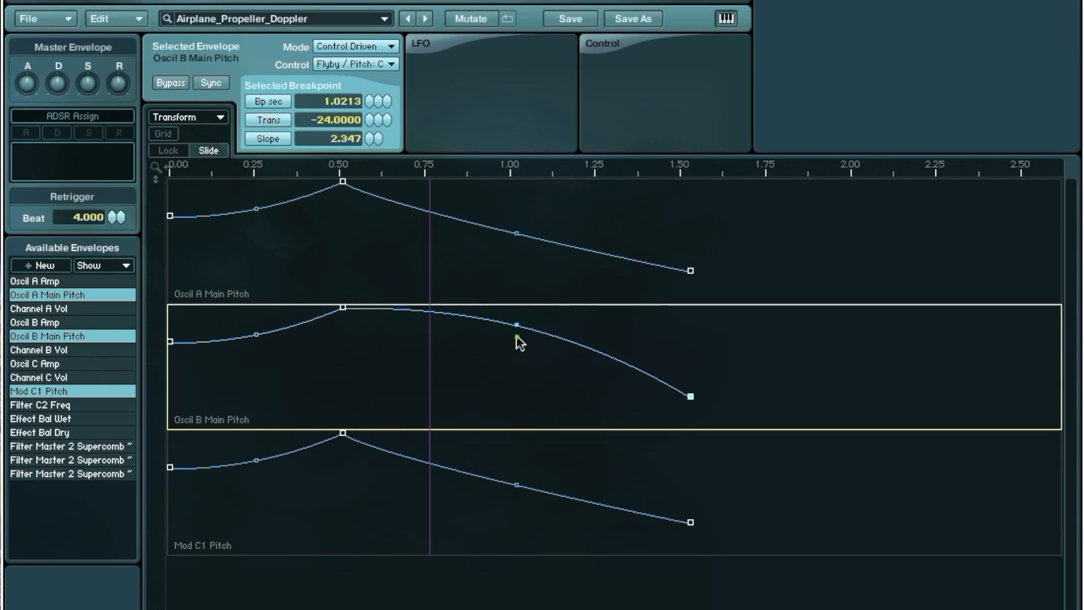
pyautogui.click(515, 326)
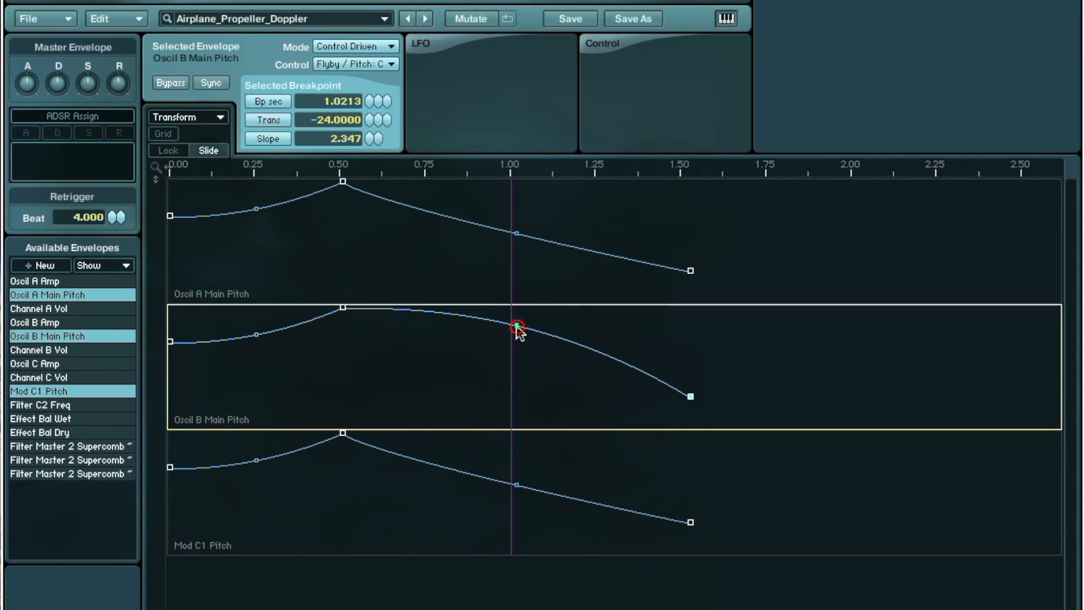
pyautogui.moveTo(520, 331); pyautogui.dragTo(519, 358)
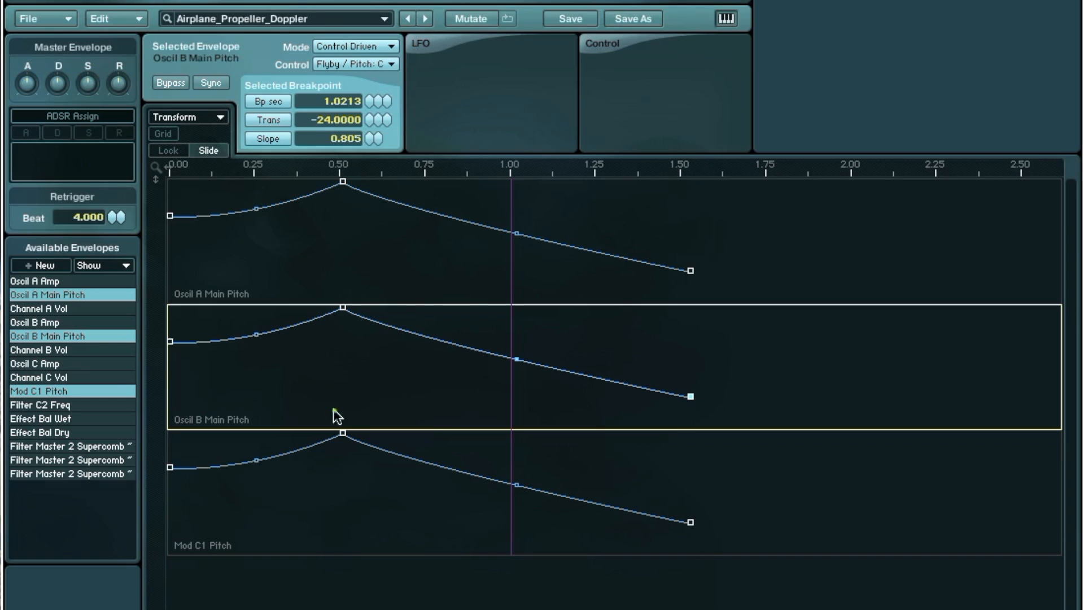
pyautogui.moveTo(517, 246)
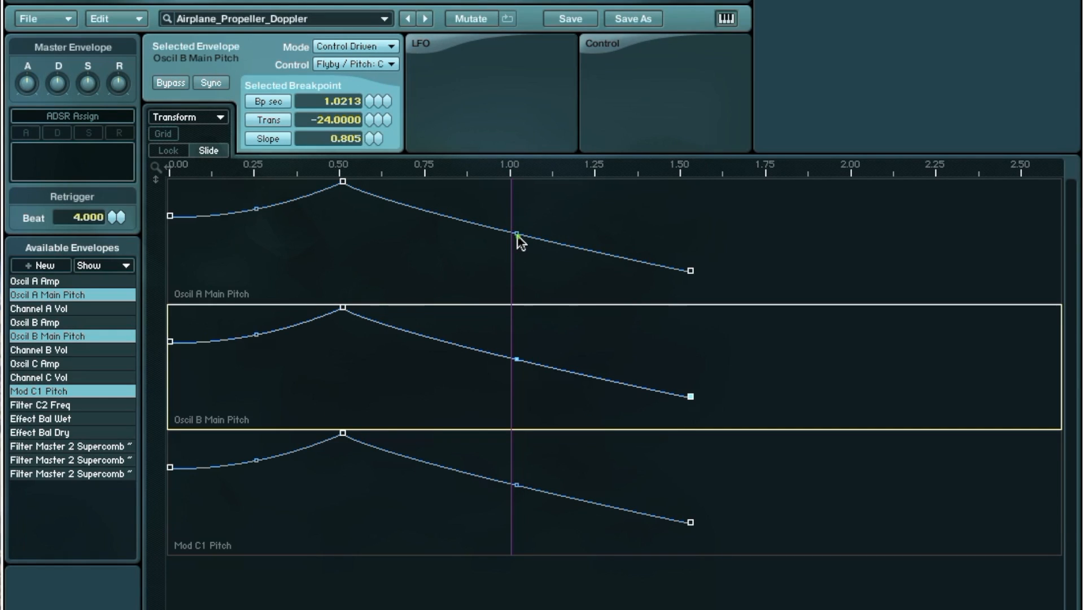
# - Compare the middle breakpoints and set the Oscil B 1.0213 s slope to 0.805
pyautogui.click(517, 235)
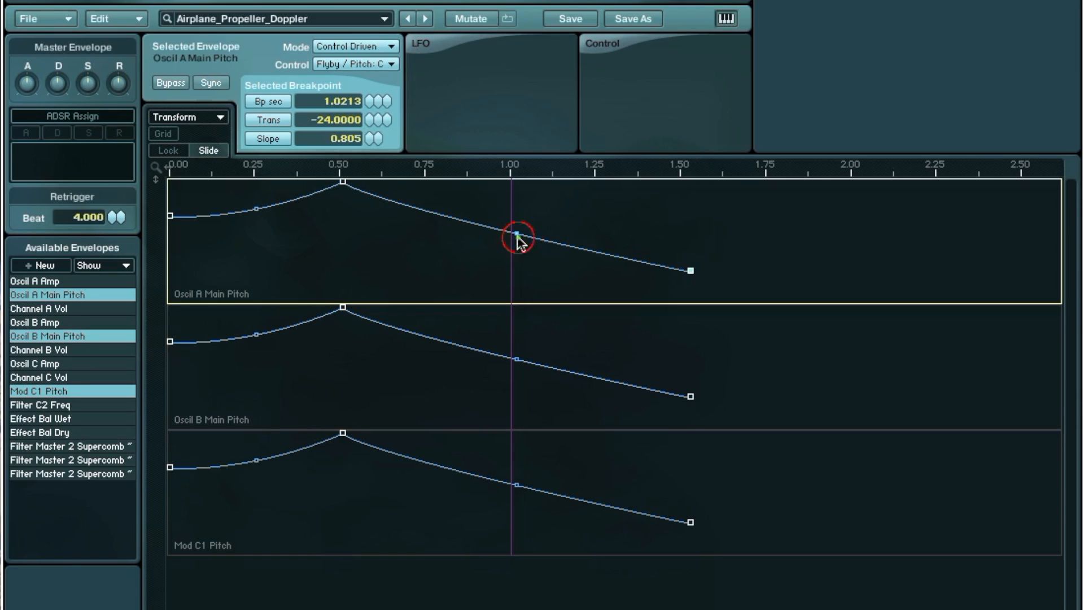
pyautogui.click(519, 359)
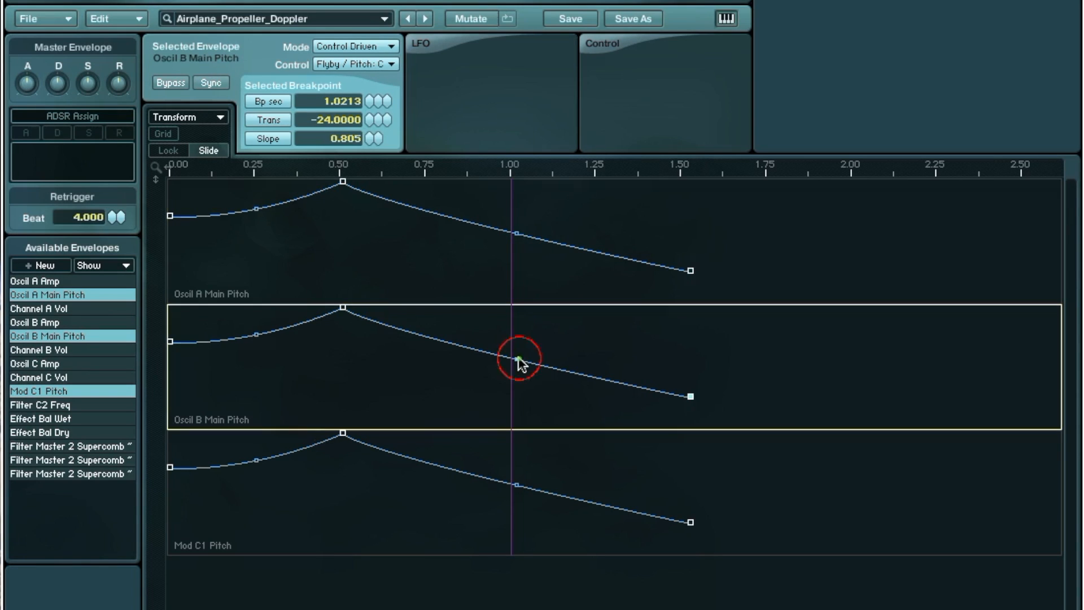
pyautogui.moveTo(517, 356); pyautogui.dragTo(517, 359)
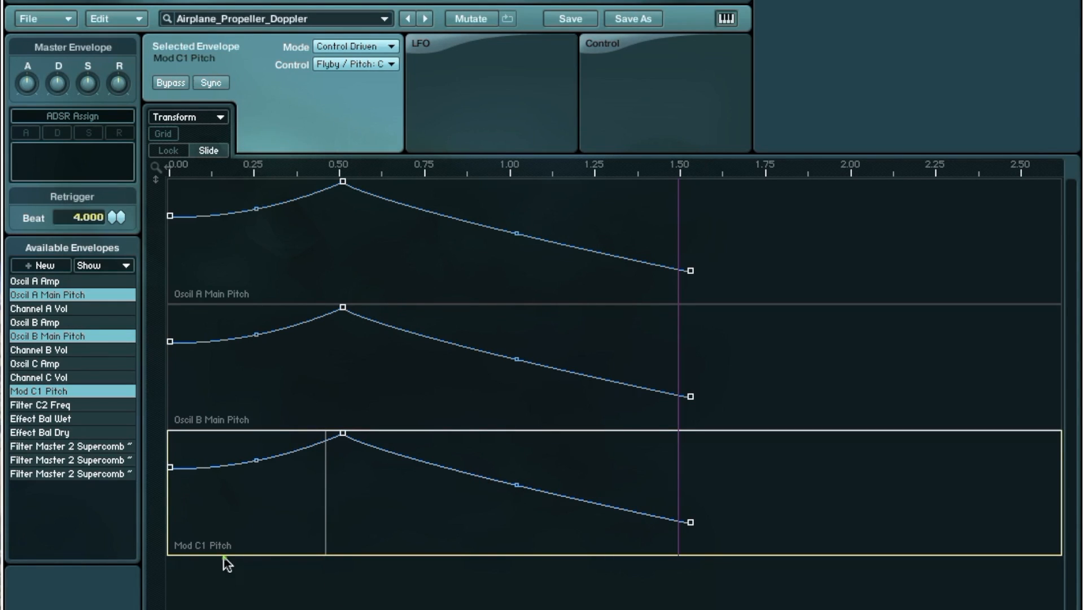
pyautogui.moveTo(390, 22)
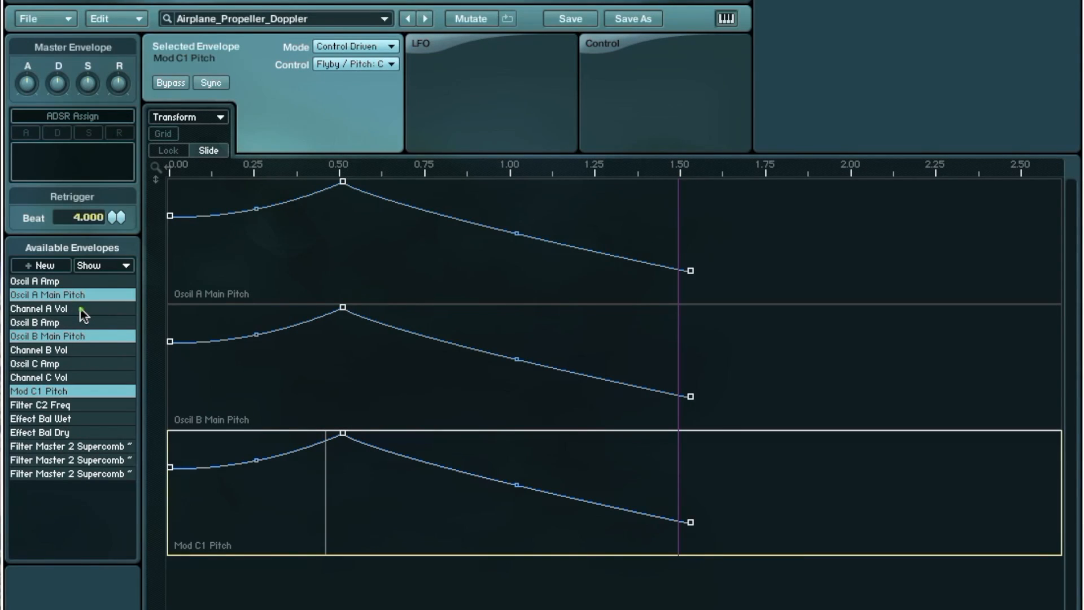
# - Display the Channel A, B and C Vol envelopes, each peaking near 0.5
pyautogui.click(42, 308)
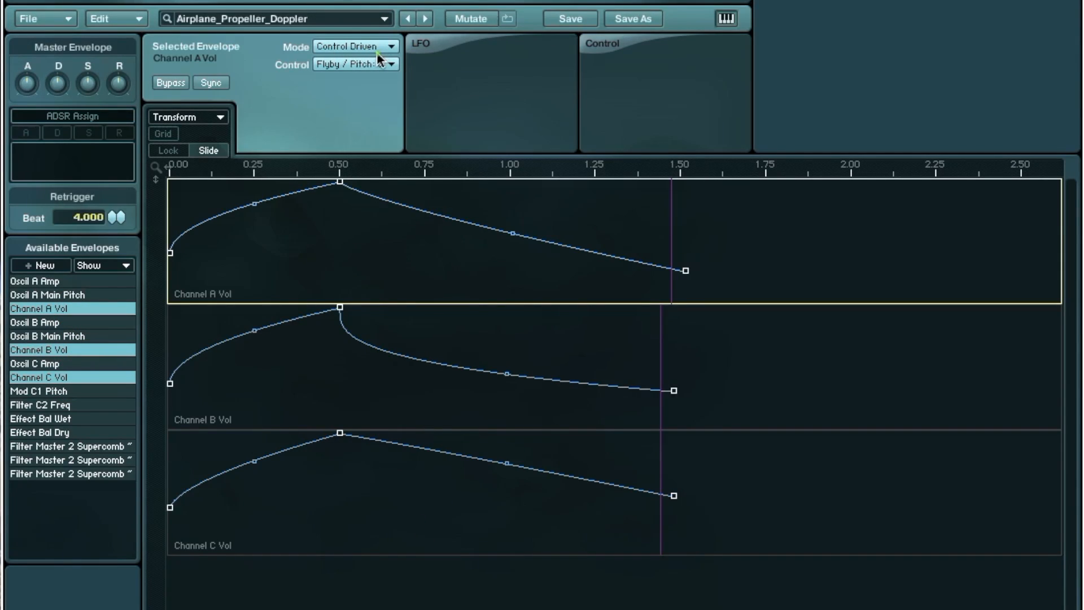
pyautogui.moveTo(363, 306)
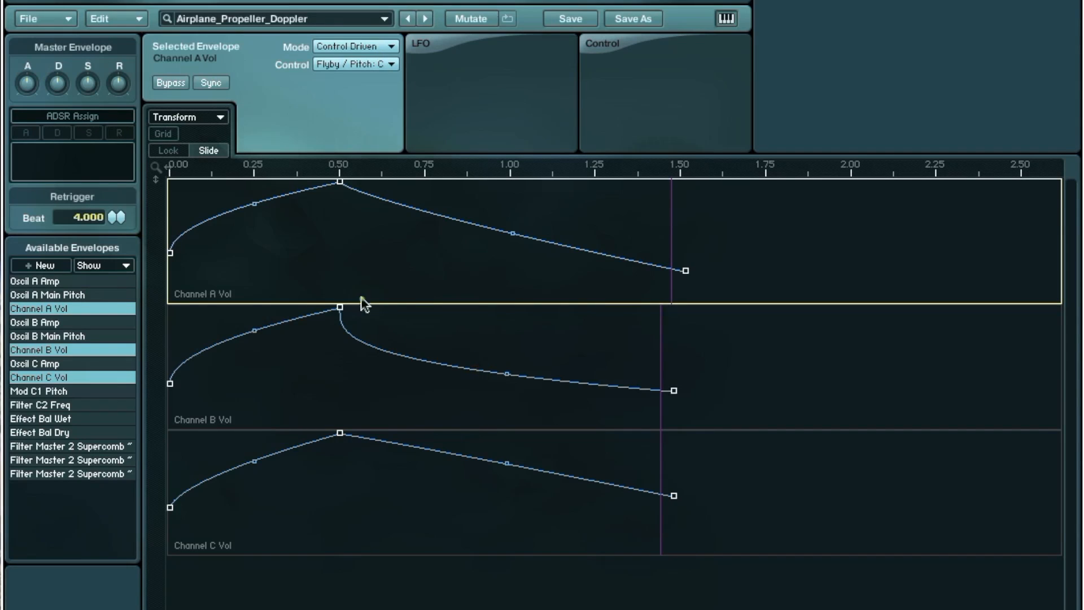
pyautogui.moveTo(314, 232)
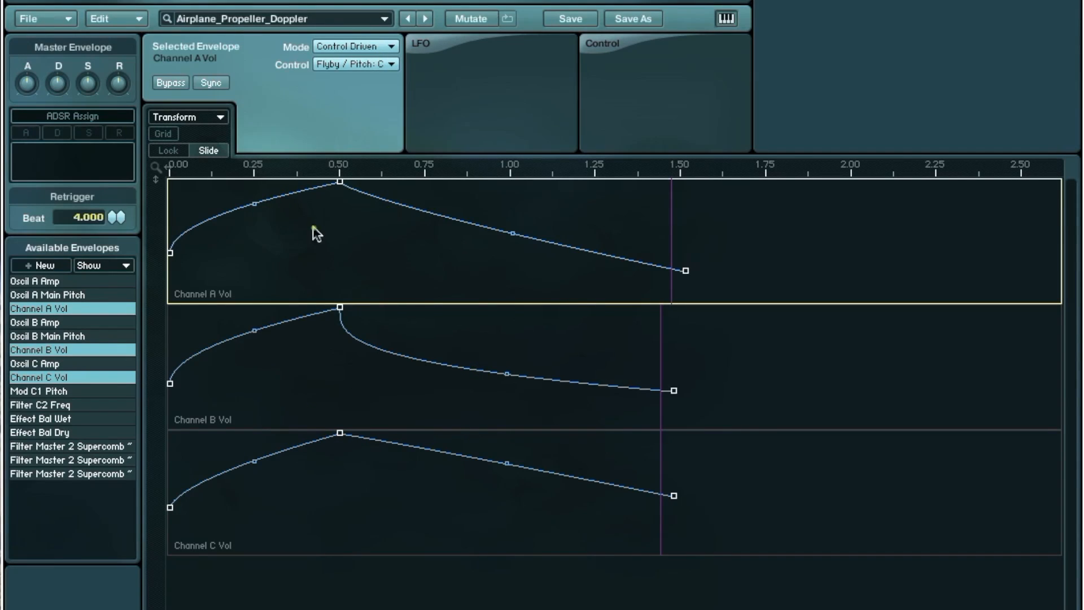
pyautogui.moveTo(435, 364)
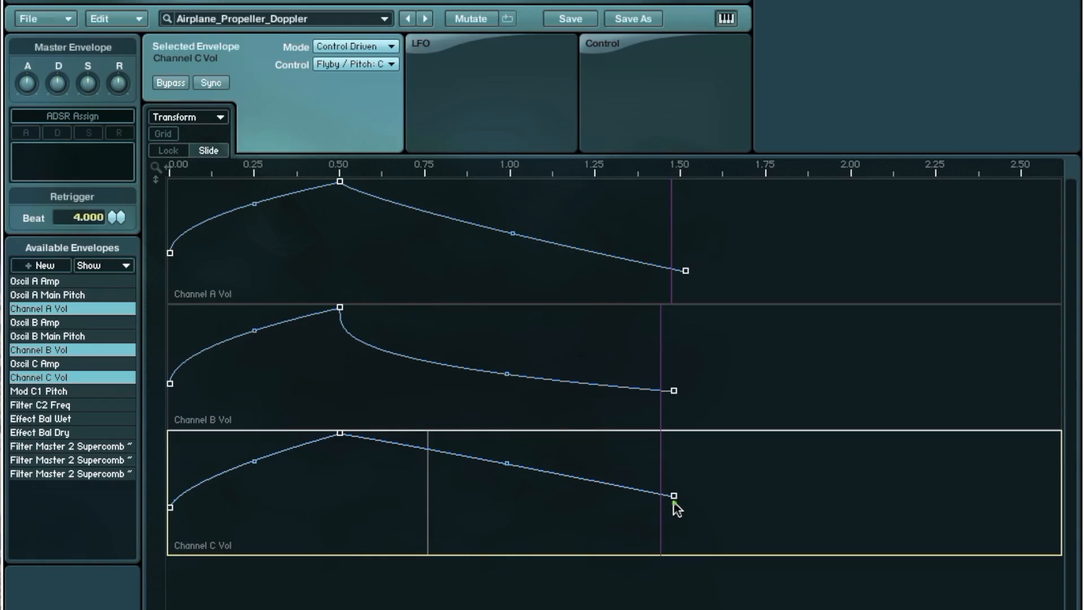
pyautogui.moveTo(74, 410)
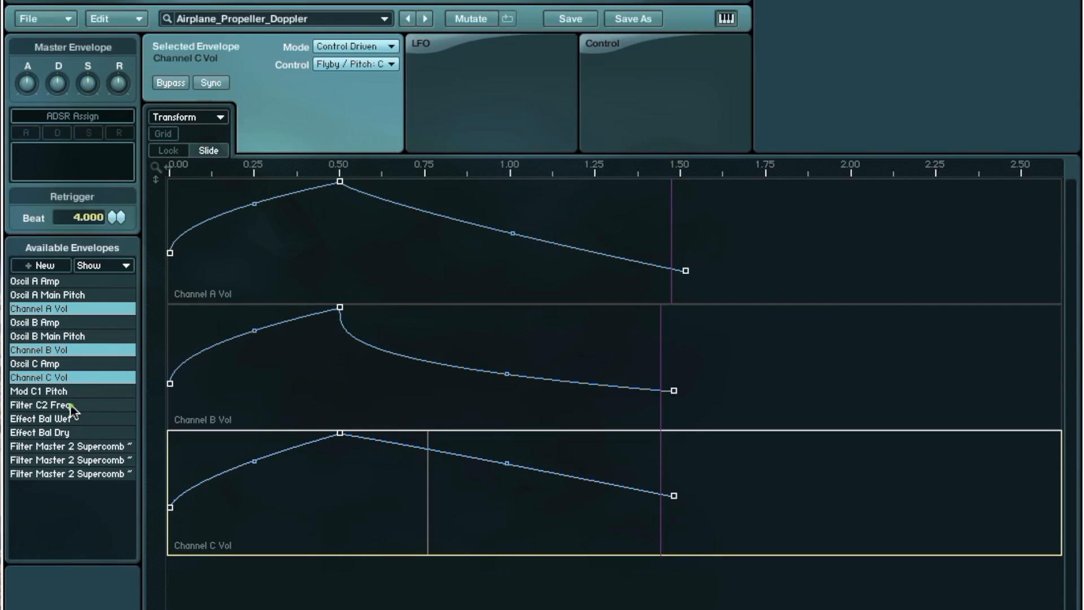
# - Show the Filter C2 Freq envelope and check its breakpoint frequencies
pyautogui.click(45, 404)
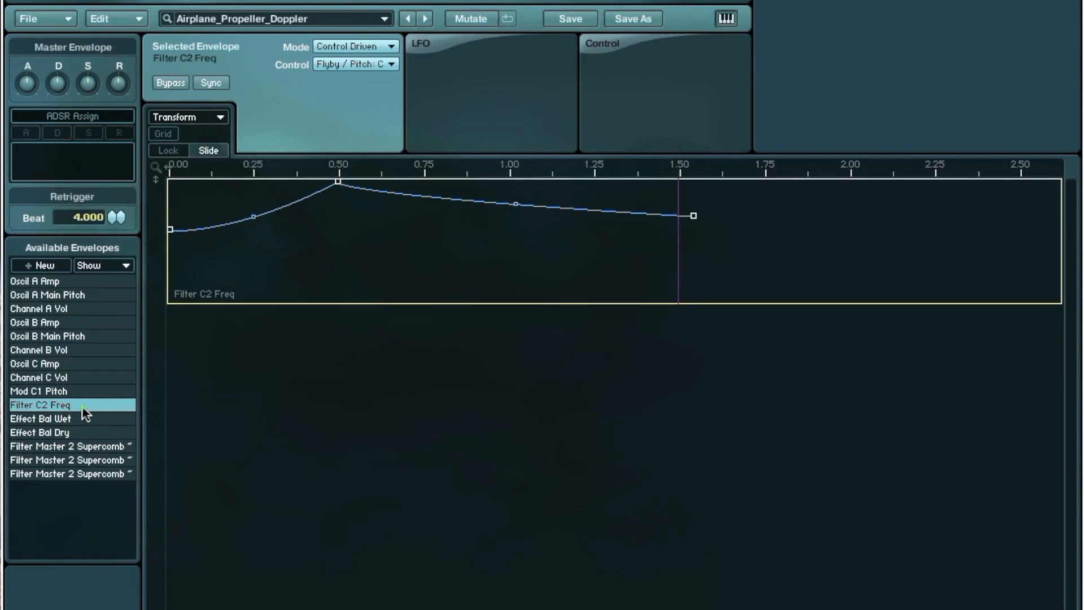
pyautogui.moveTo(47, 408)
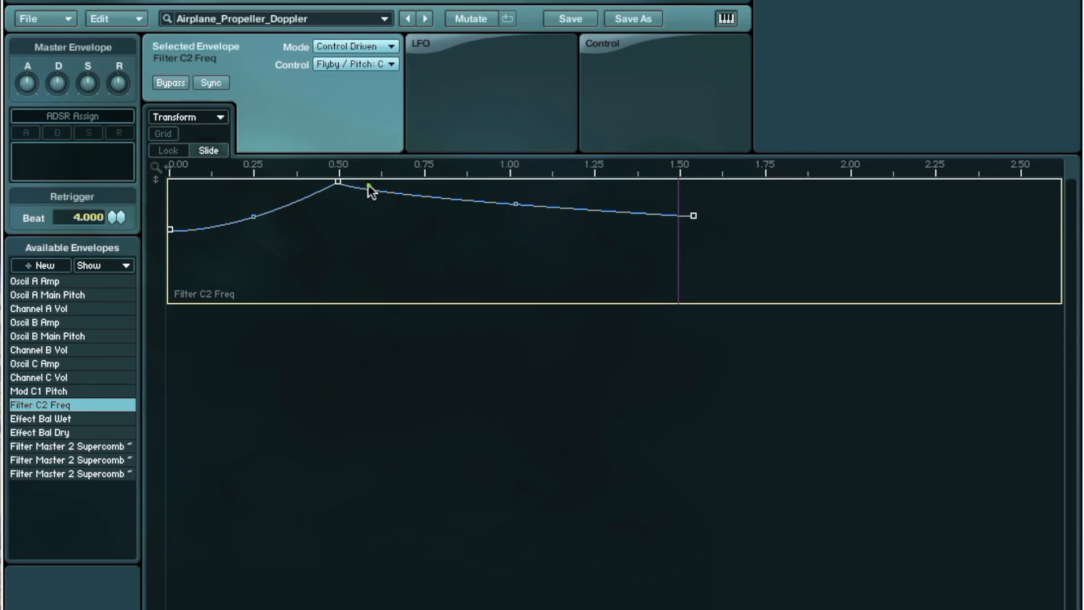
pyautogui.click(337, 182)
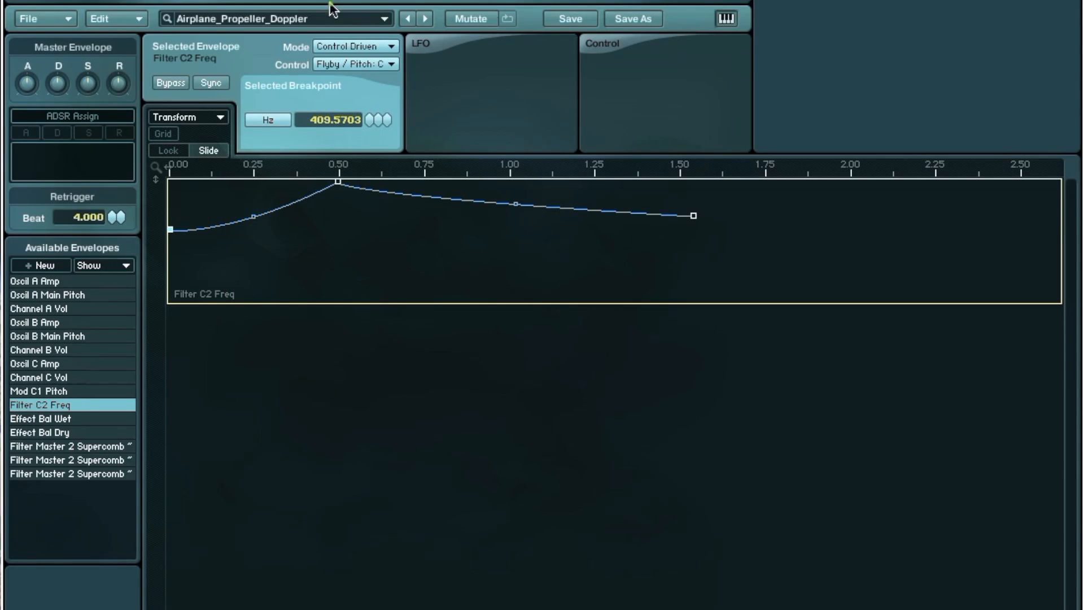
pyautogui.click(693, 215)
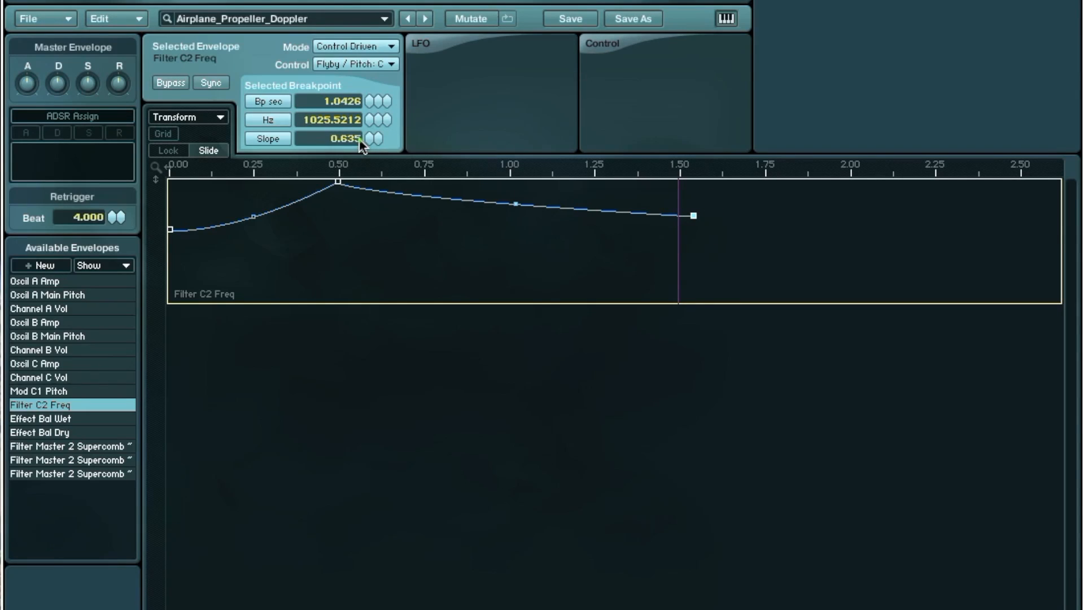
pyautogui.moveTo(711, 227)
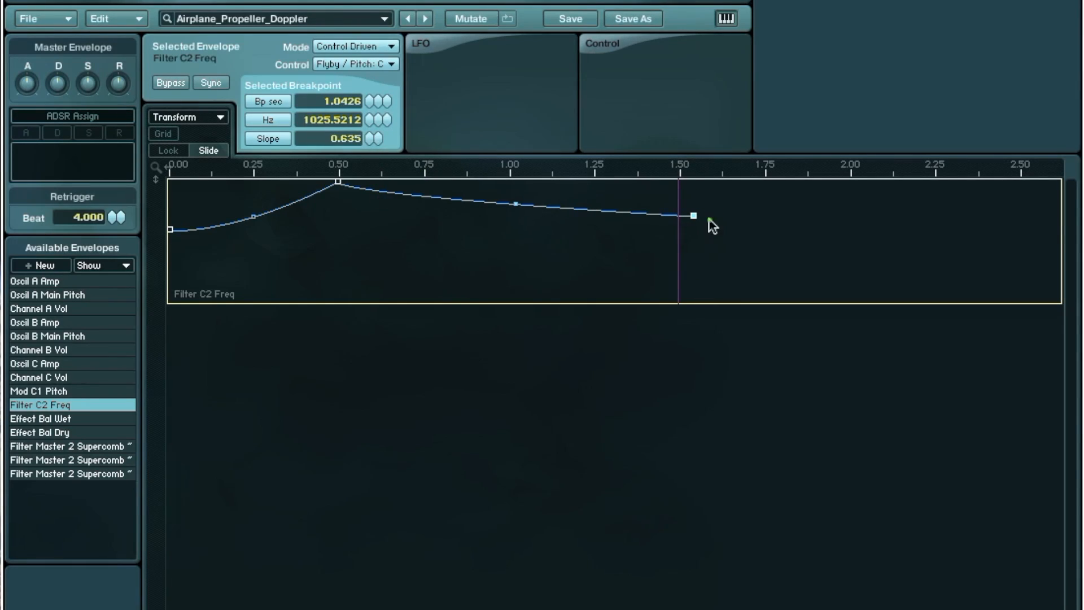
pyautogui.moveTo(696, 228)
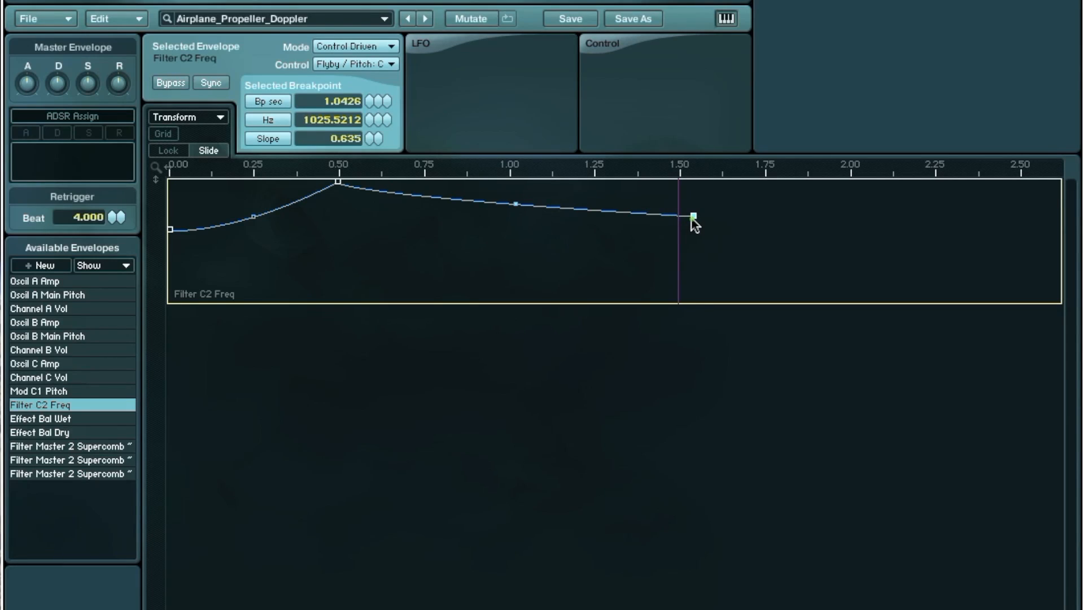
pyautogui.moveTo(700, 228)
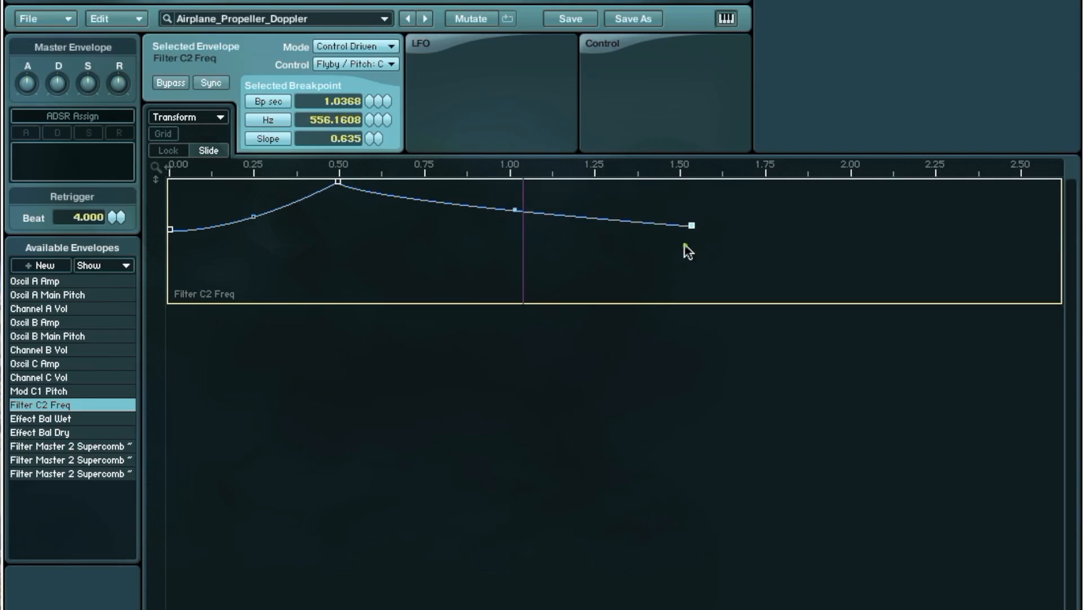
# - Lower the final Filter C2 Freq point and return it to about 1025 Hz
pyautogui.moveTo(691, 224); pyautogui.dragTo(629, 300)
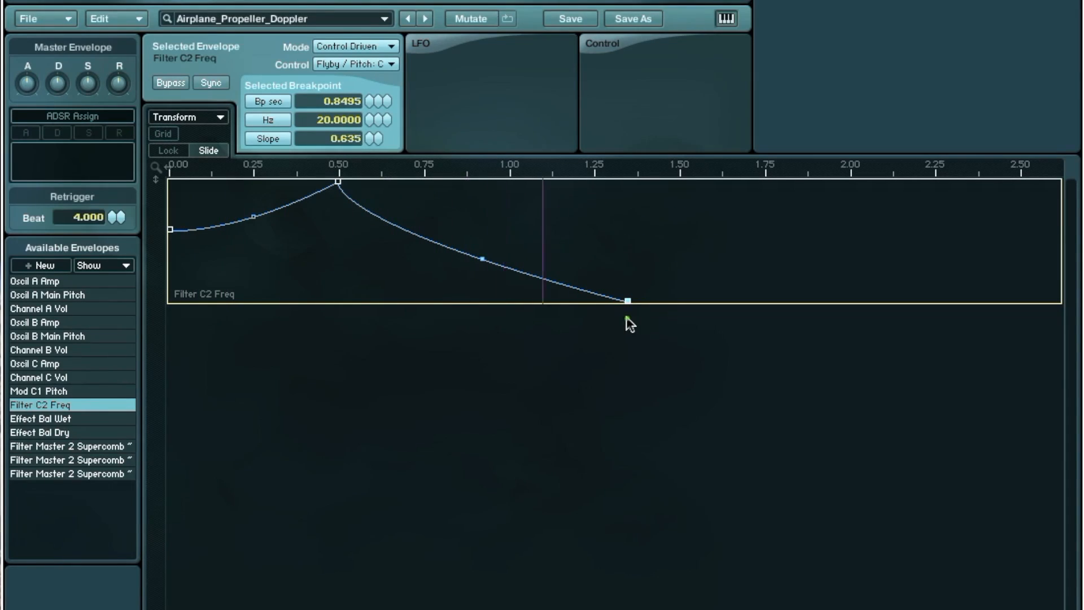
pyautogui.moveTo(629, 301); pyautogui.dragTo(692, 214)
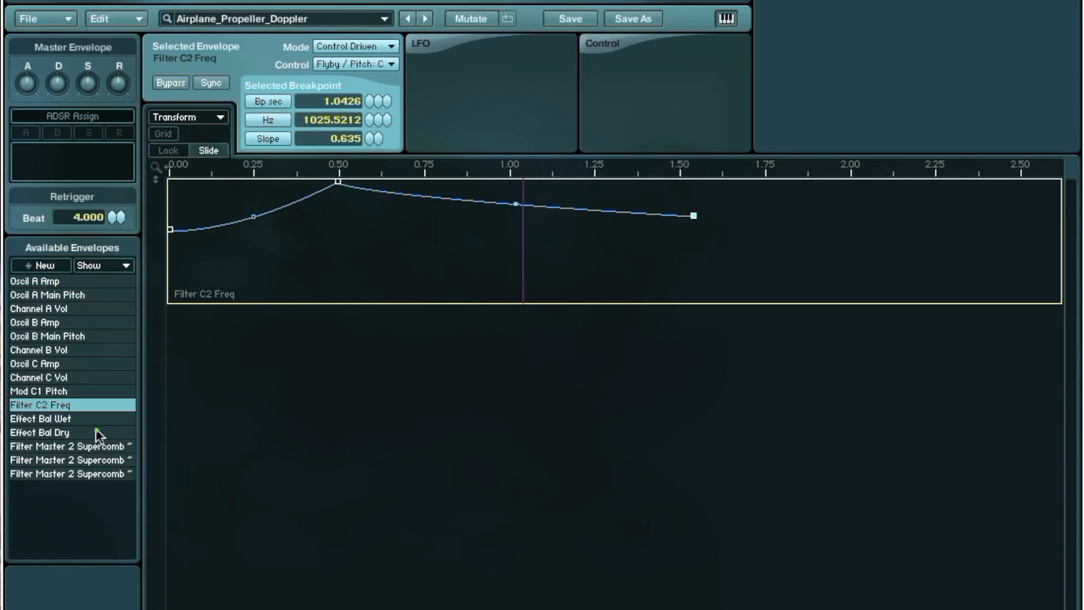
pyautogui.click(41, 418)
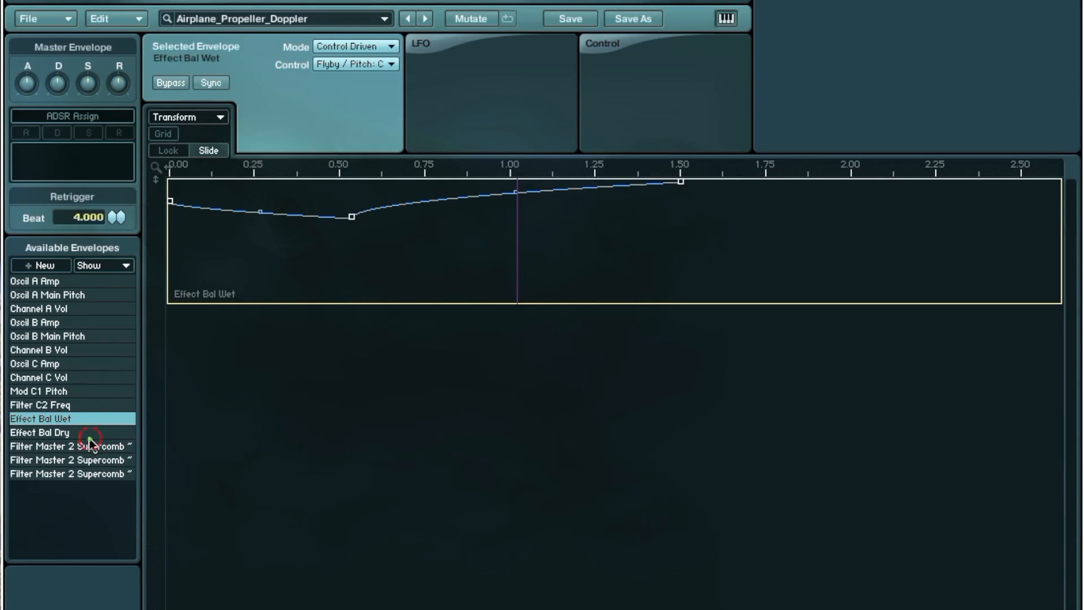
# - Show Effect Bal Dry with Wet and reshape Dry to swell near 0.5 then fall to about -20.8 dB
pyautogui.click(39, 432)
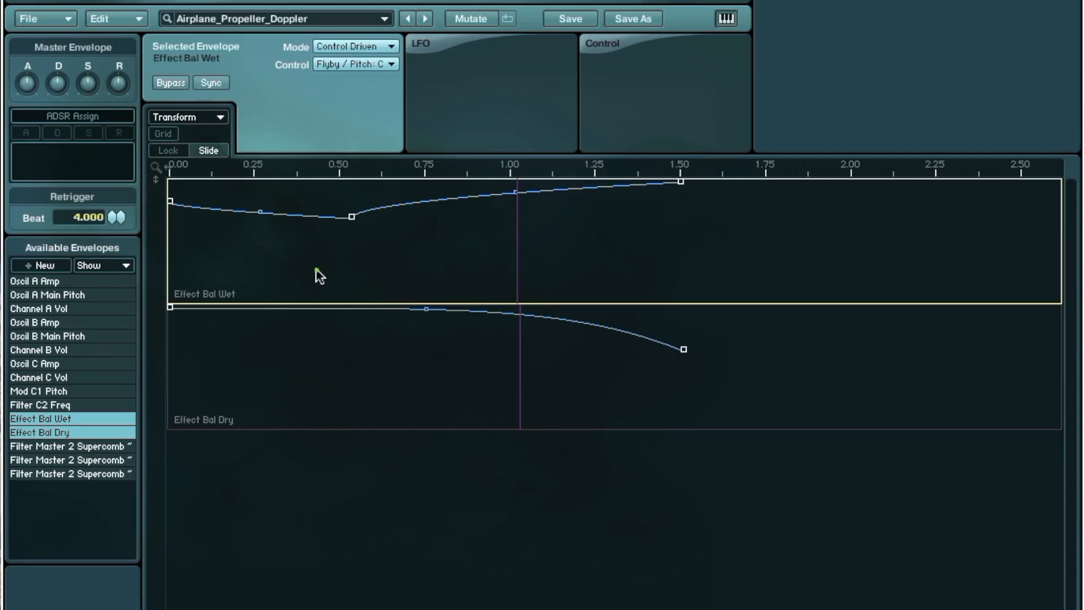
pyautogui.moveTo(653, 208)
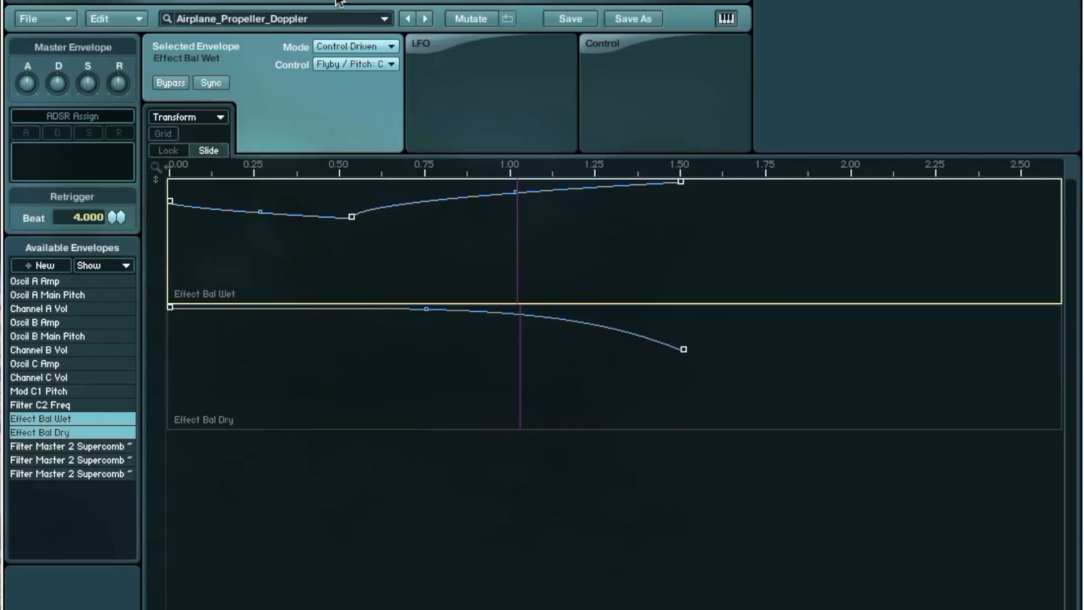
pyautogui.click(352, 217)
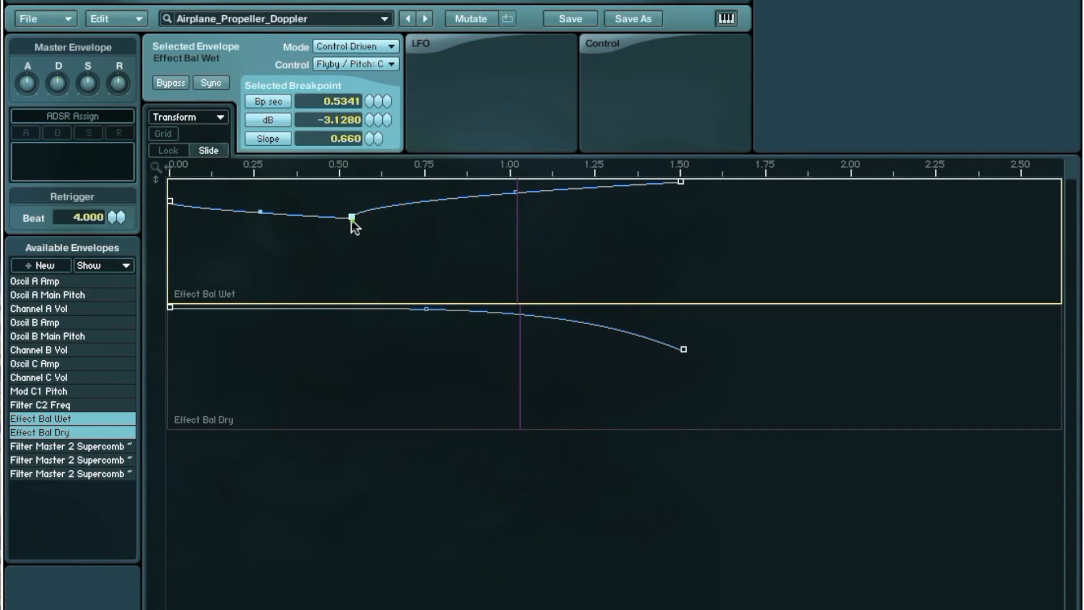
pyautogui.moveTo(625, 186)
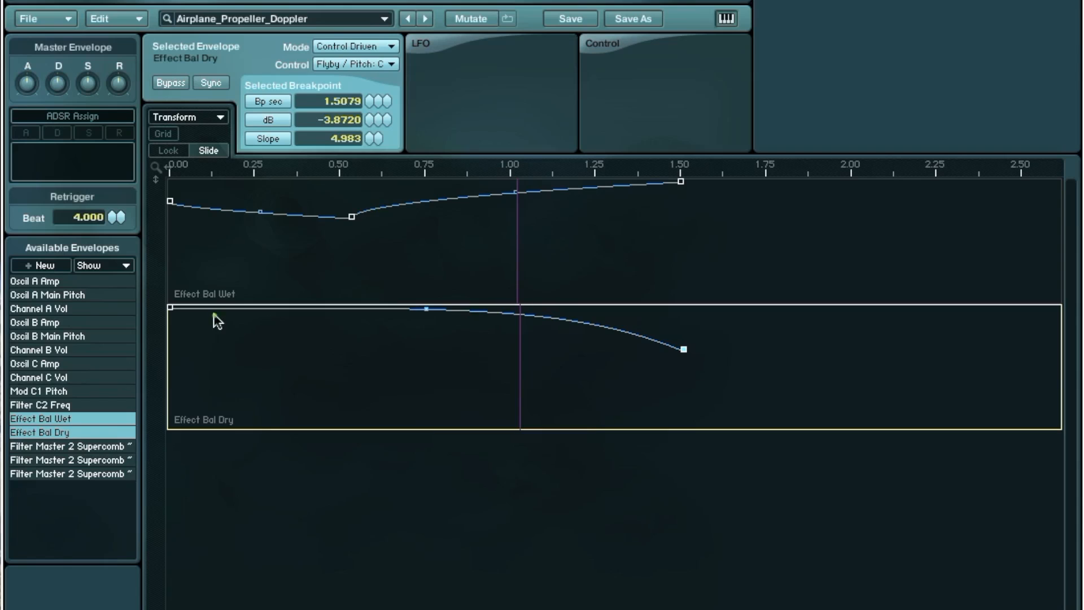
pyautogui.moveTo(348, 320)
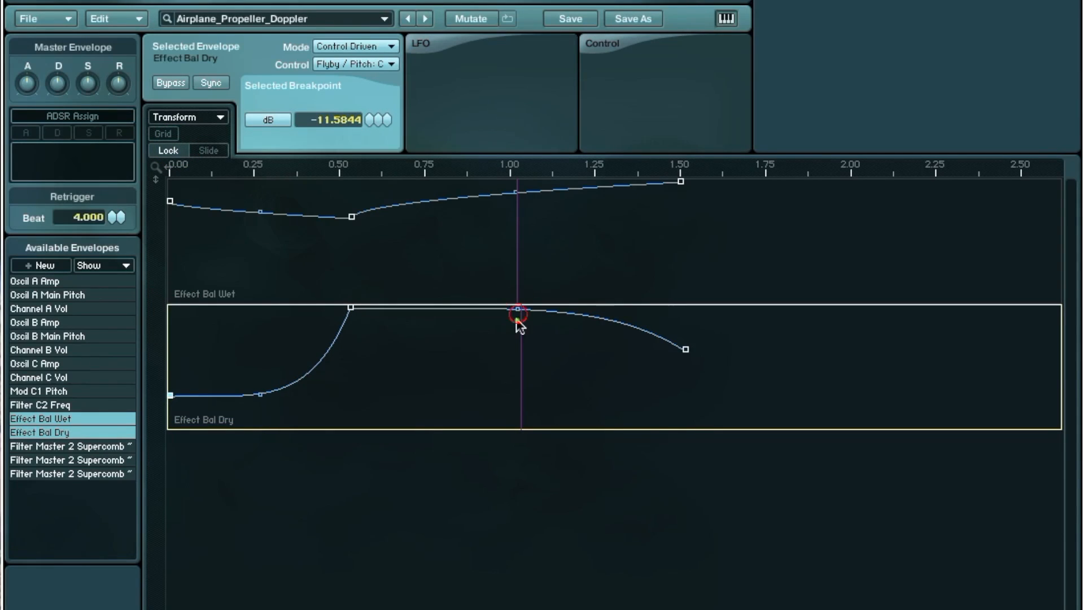
pyautogui.moveTo(518, 307); pyautogui.dragTo(518, 346)
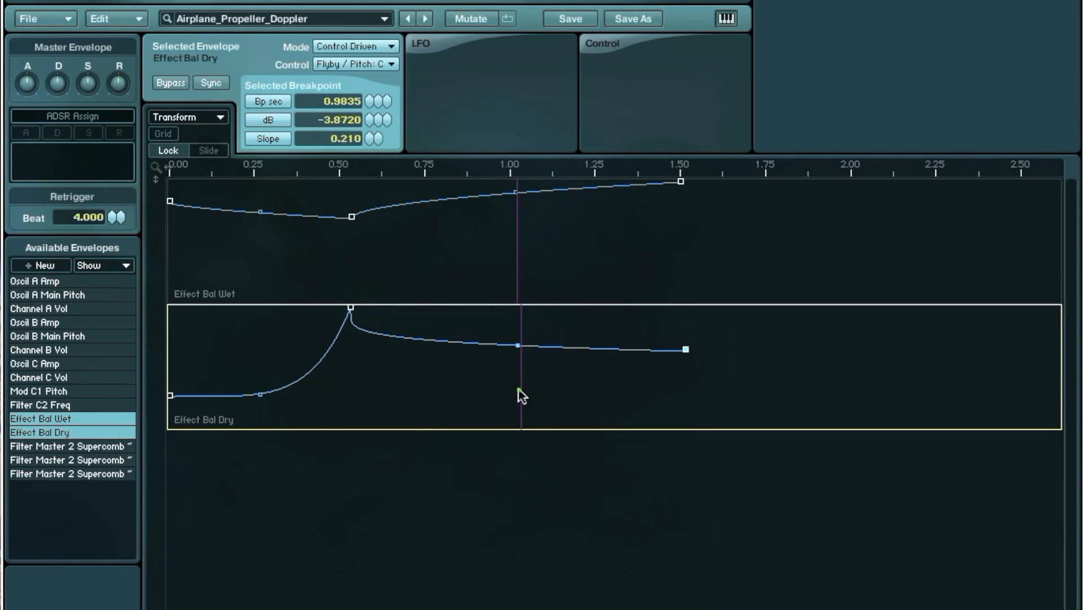
pyautogui.moveTo(684, 348); pyautogui.dragTo(680, 388)
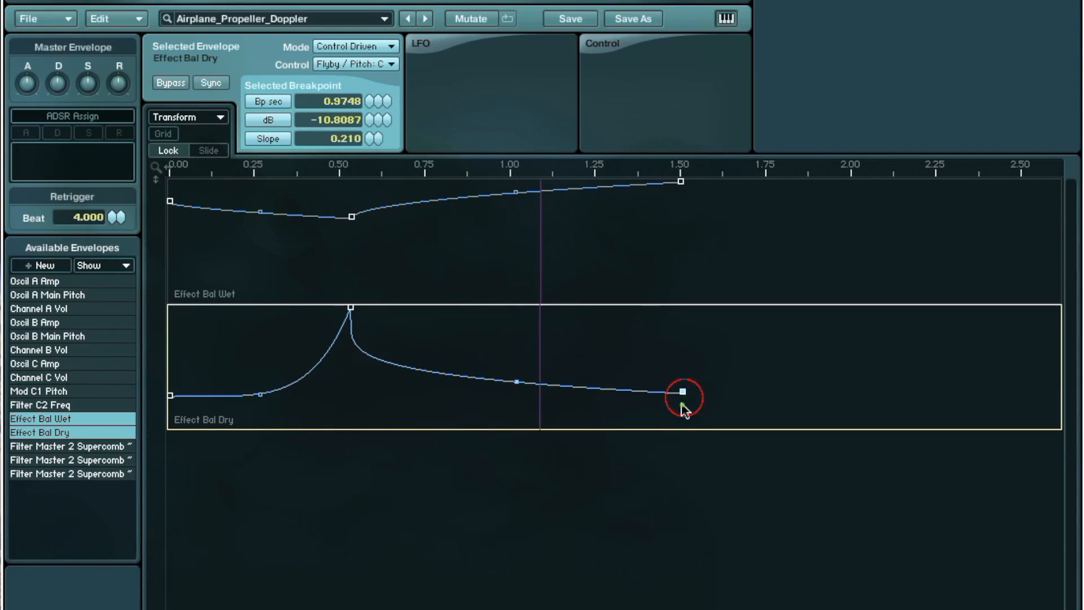
pyautogui.moveTo(677, 393); pyautogui.dragTo(678, 417)
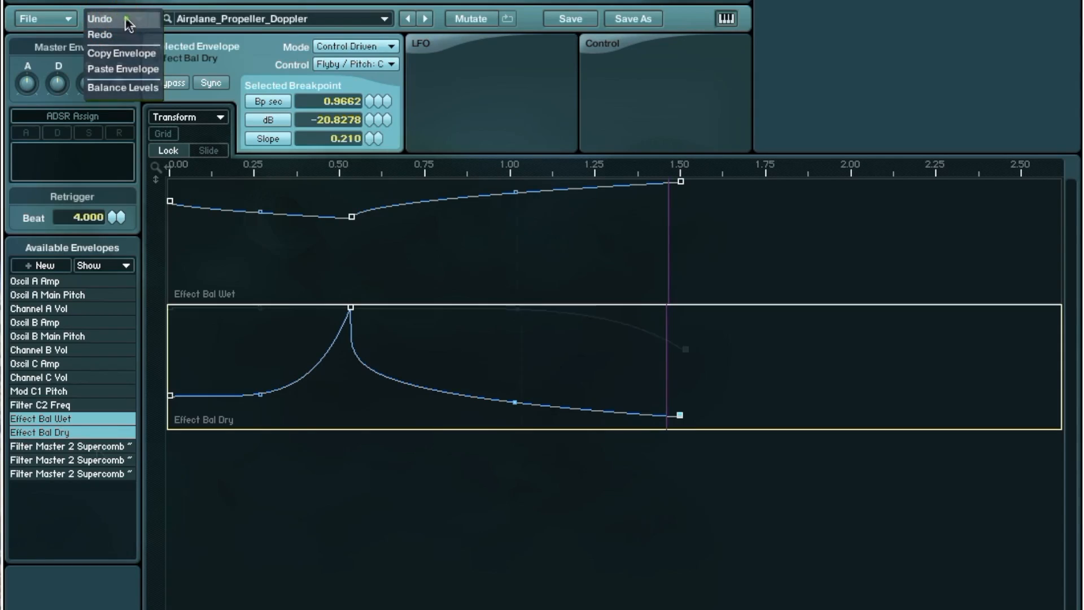
# - Reshape the Supercomb Hp envelope: low point at the bottom near 0.4, curved rise to 1000 Hz near 0.95
pyautogui.click(69, 473)
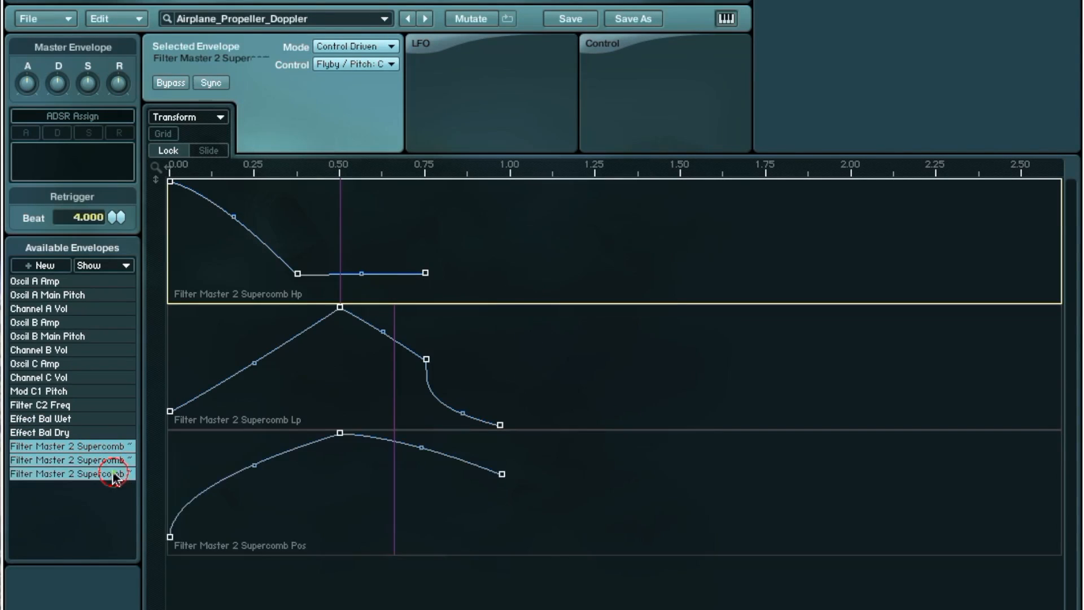
pyautogui.click(72, 473)
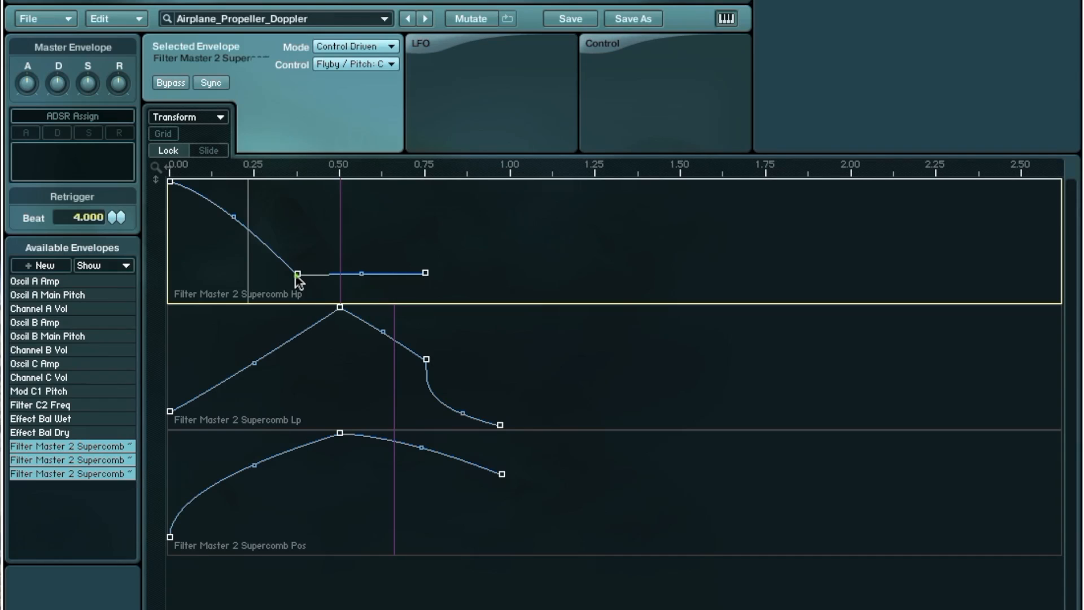
pyautogui.moveTo(425, 272); pyautogui.dragTo(440, 185)
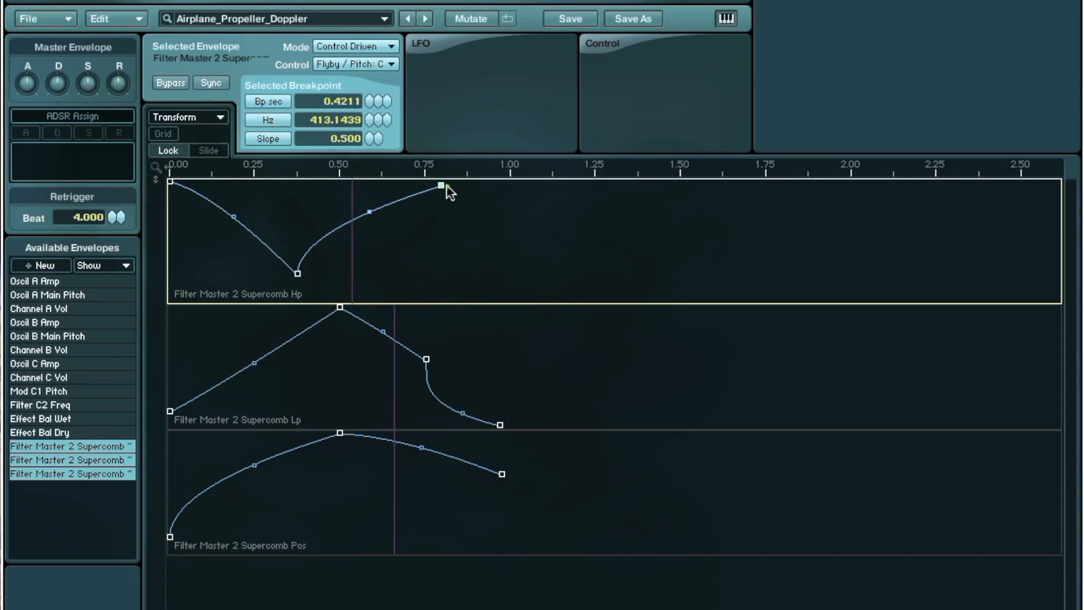
pyautogui.moveTo(440, 186); pyautogui.dragTo(503, 189)
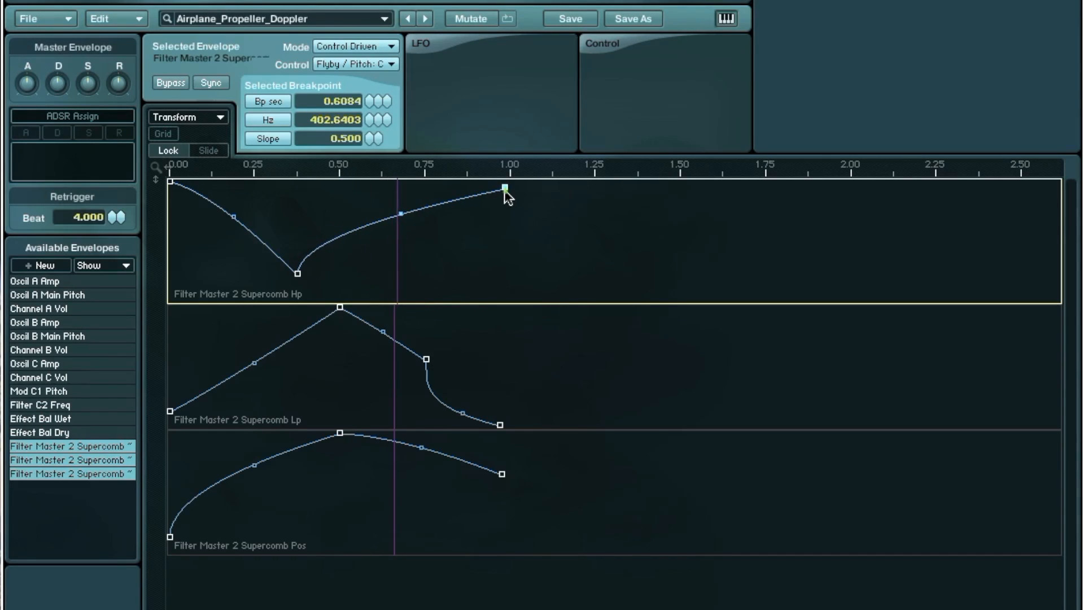
pyautogui.moveTo(504, 188); pyautogui.dragTo(305, 290)
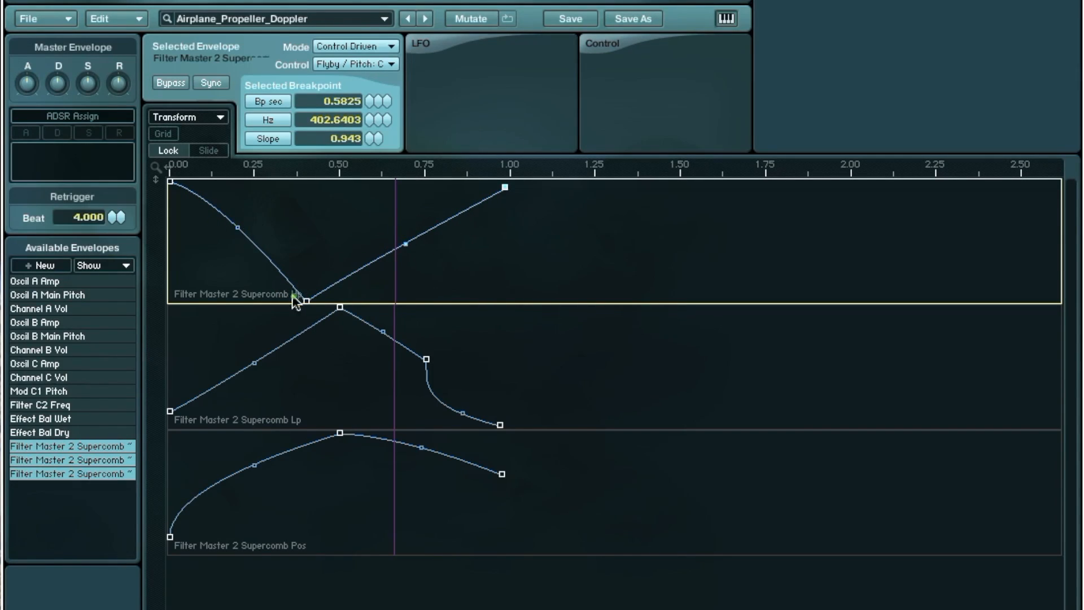
pyautogui.click(408, 240)
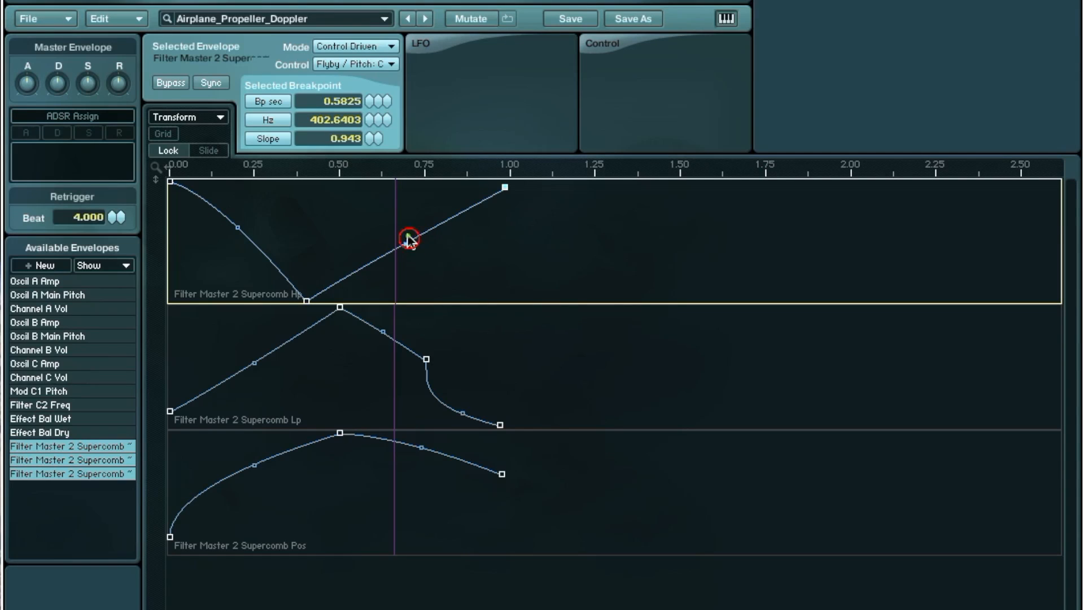
pyautogui.moveTo(409, 240); pyautogui.dragTo(405, 228)
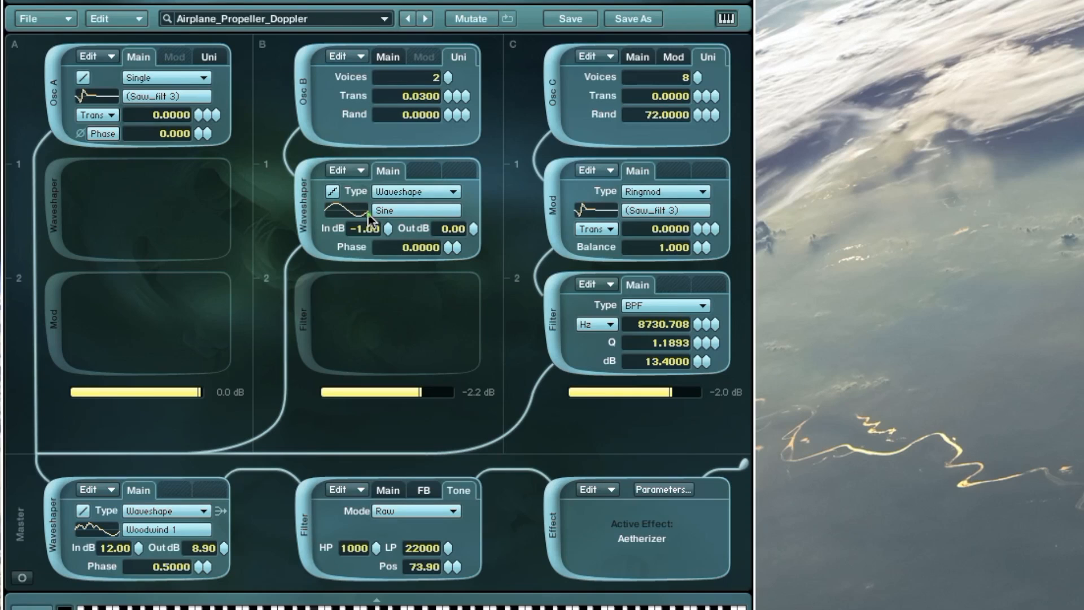
pyautogui.moveTo(383, 248)
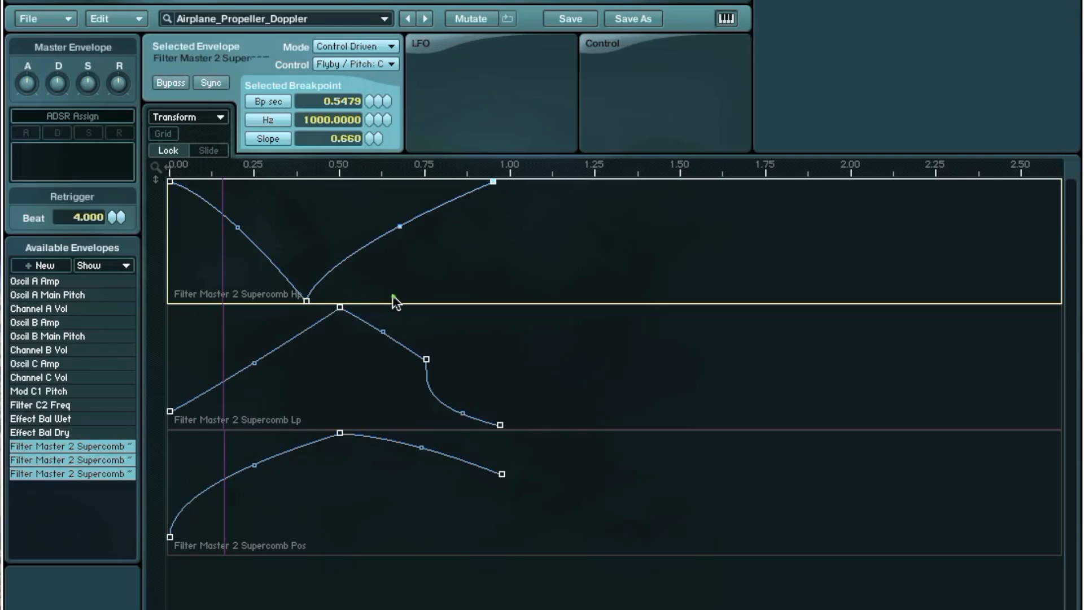
pyautogui.moveTo(368, 270)
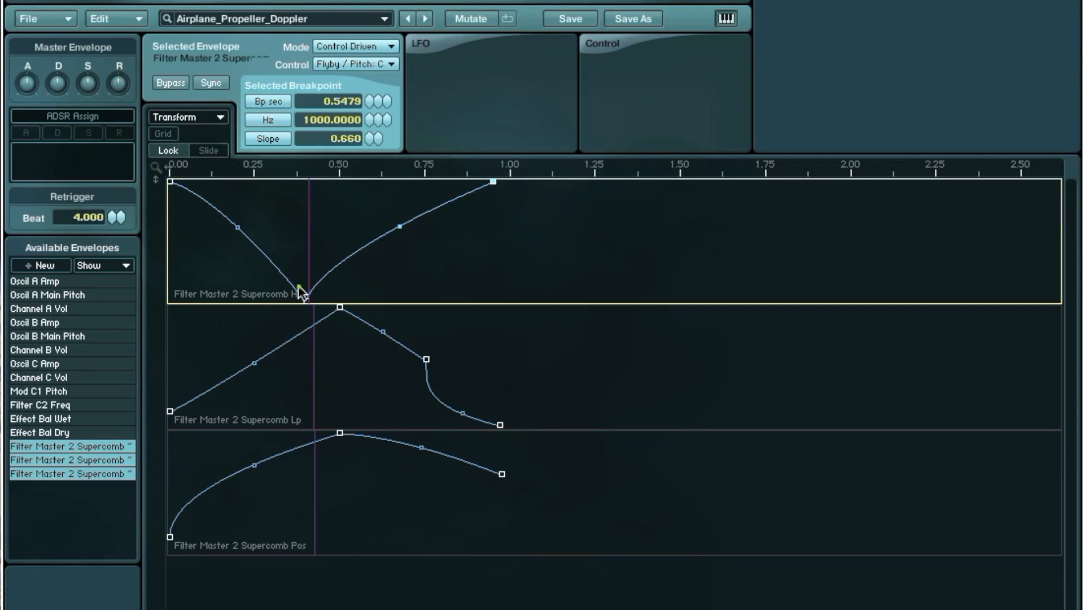
pyautogui.moveTo(352, 237)
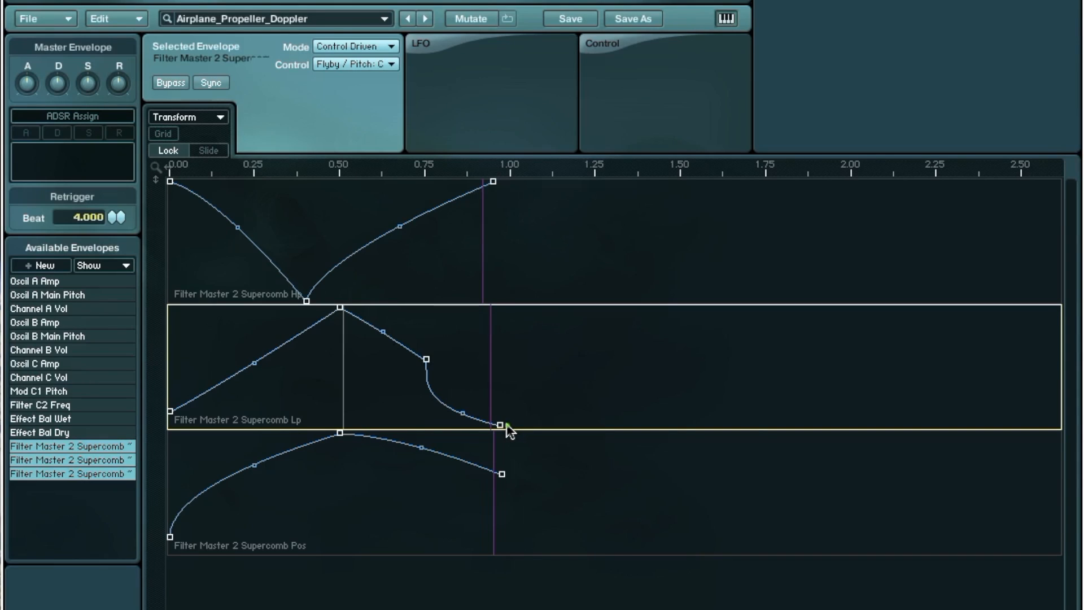
# - Drop the Supercomb Lp end point to 20 Hz and view the master filter's Tone settings
pyautogui.moveTo(503, 422); pyautogui.dragTo(502, 390)
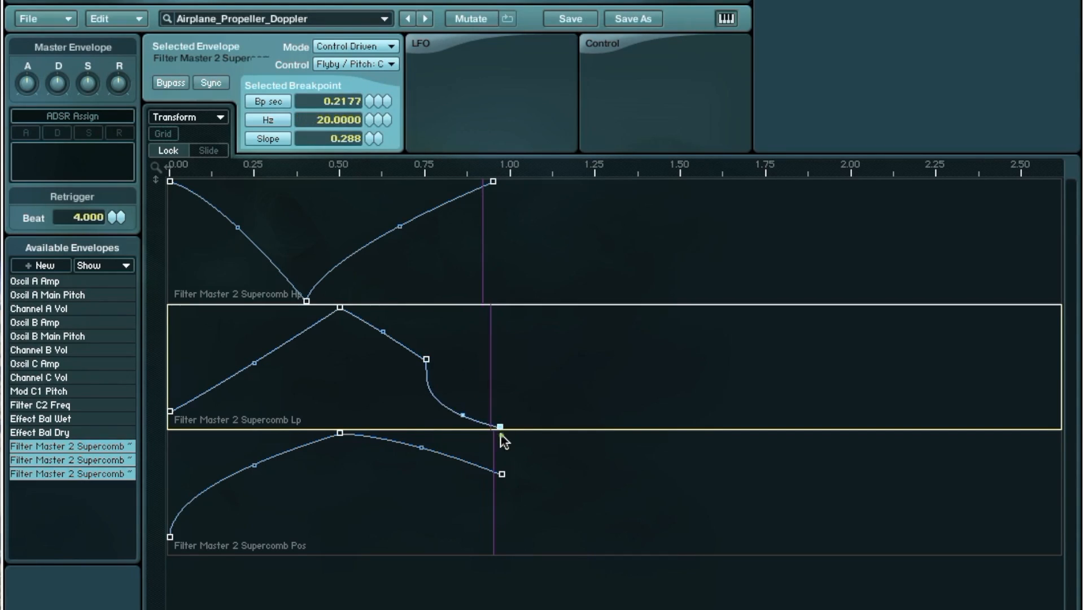
pyautogui.moveTo(501, 425); pyautogui.dragTo(501, 420)
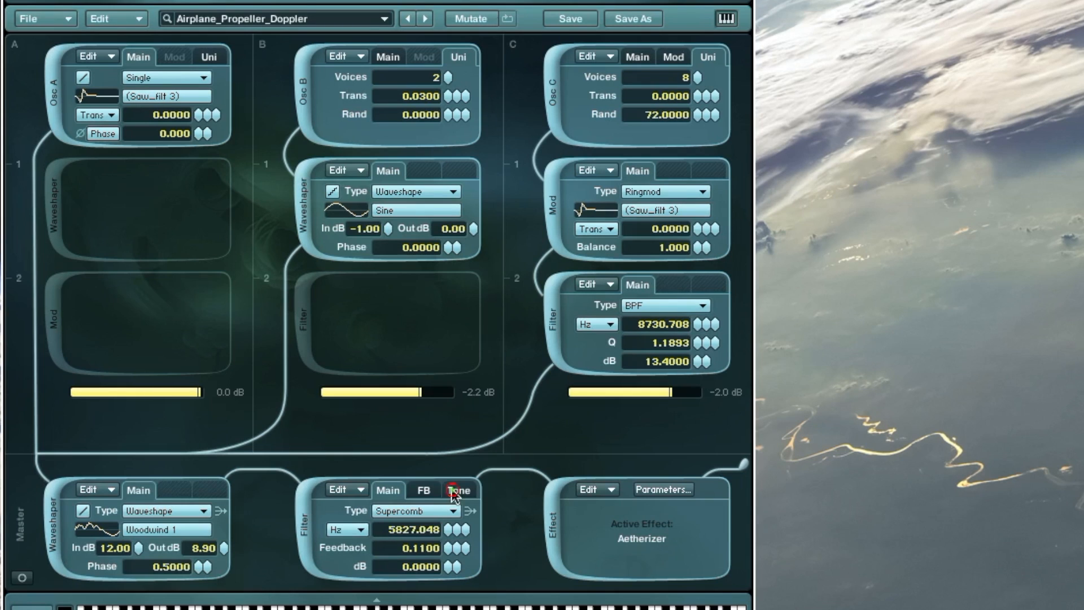
pyautogui.click(457, 489)
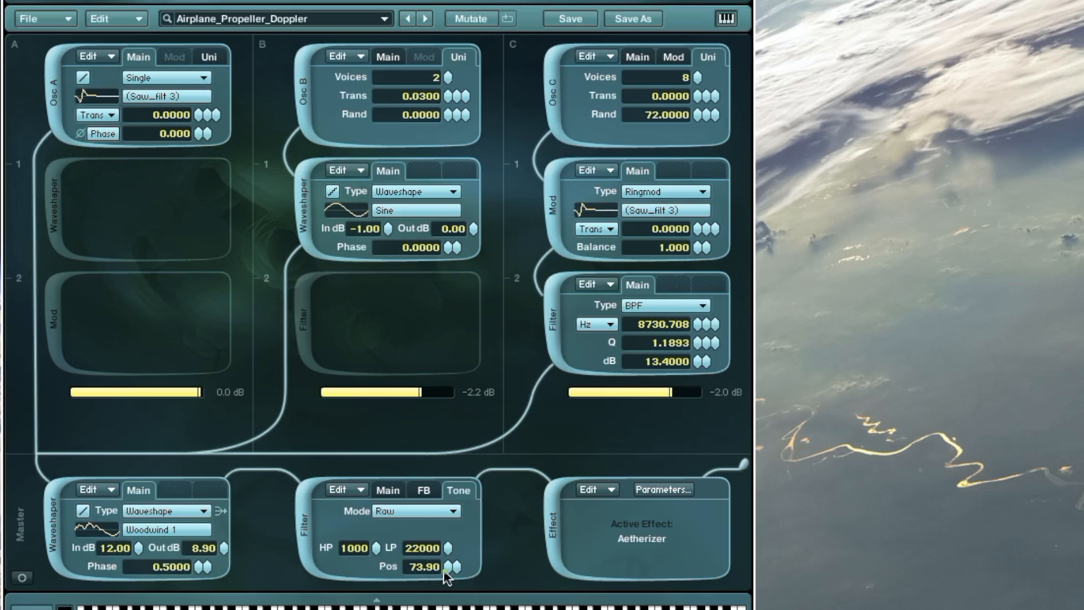
pyautogui.moveTo(339, 5)
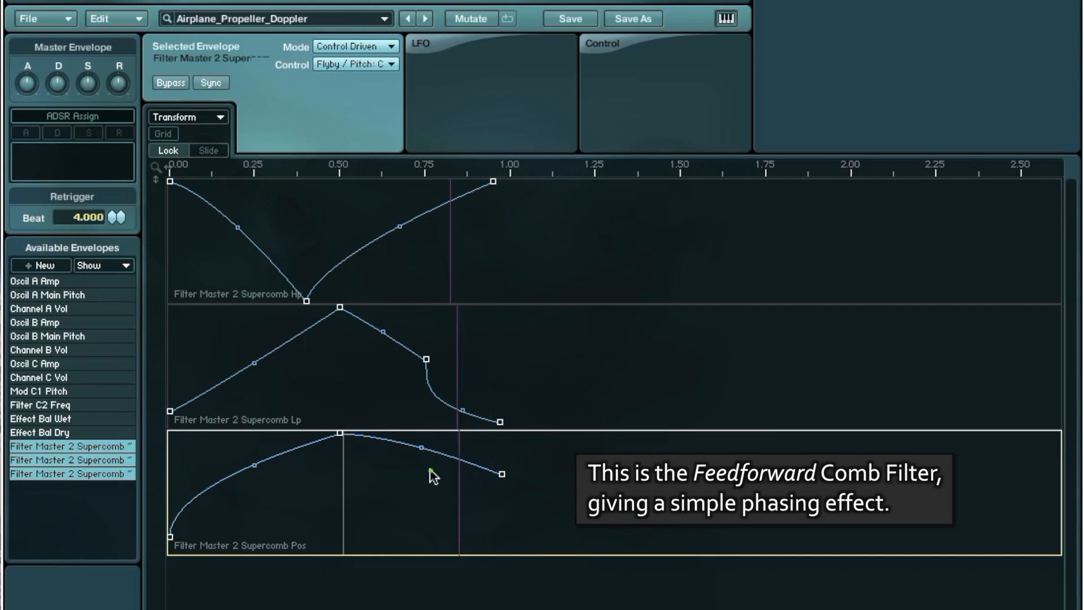
# - Lower the Supercomb Pos envelope's final breakpoint to about 8.48 so it falls steeply after the peak
pyautogui.moveTo(501, 473); pyautogui.dragTo(502, 521)
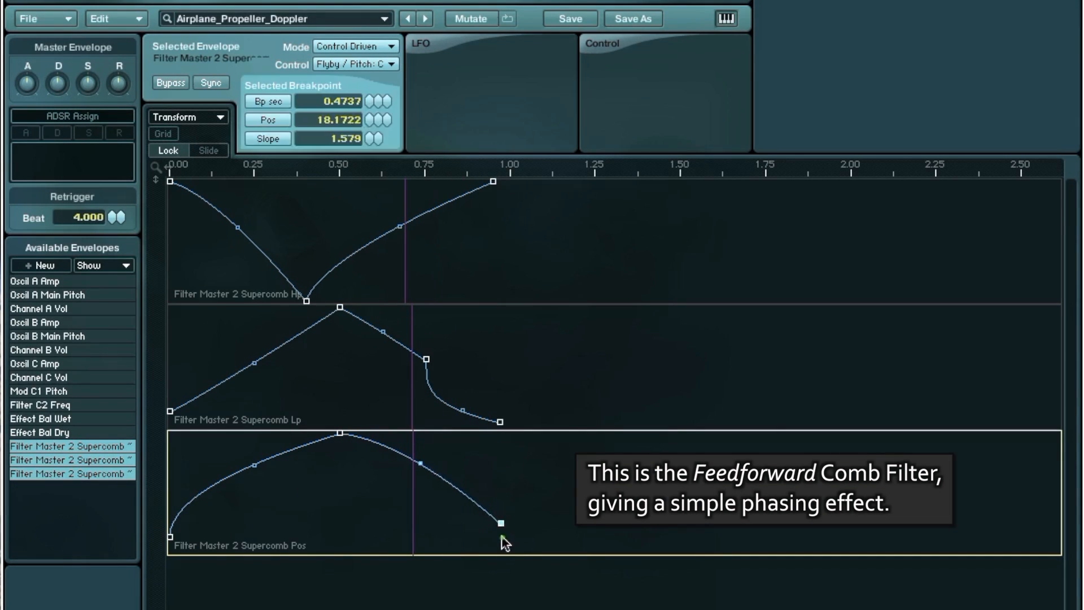
pyautogui.moveTo(502, 525); pyautogui.dragTo(500, 538)
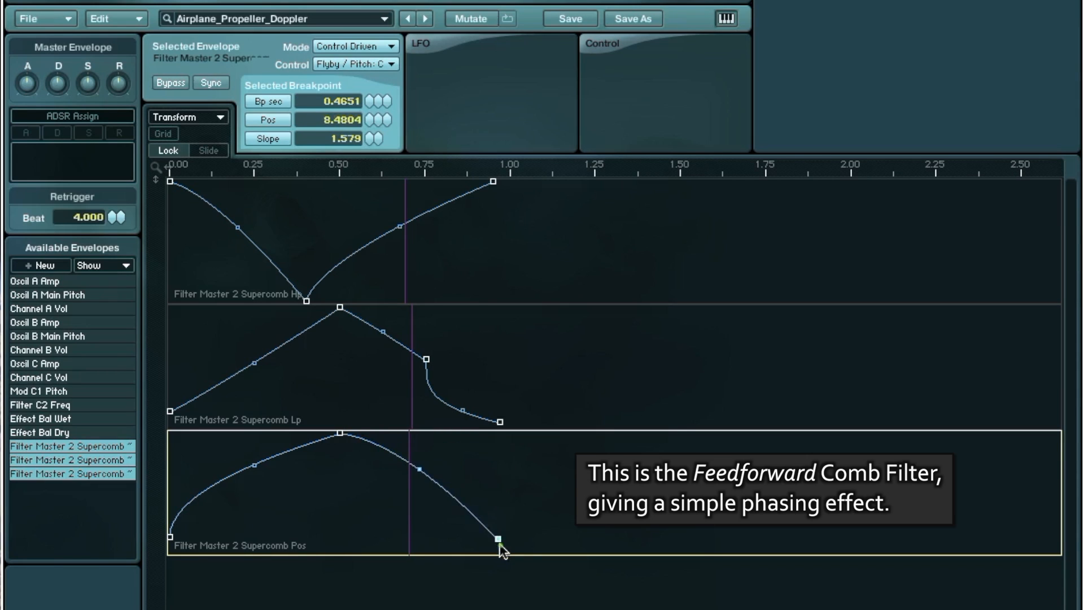
pyautogui.moveTo(498, 537); pyautogui.dragTo(497, 552)
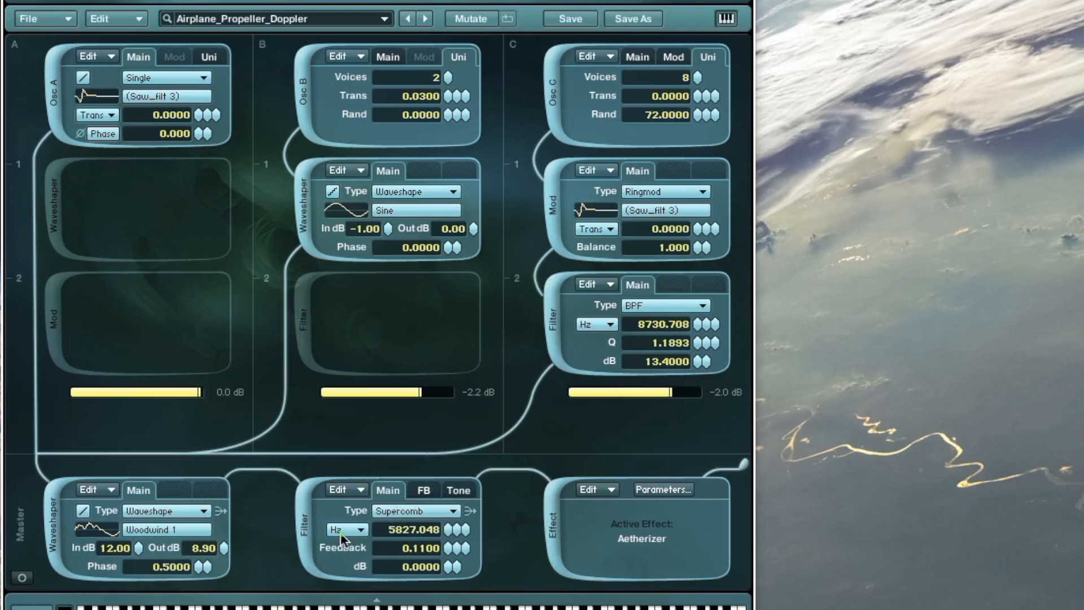
# - Create the Filter Master 2 Freq envelope and paste the copied control-driven curve into it via Edit
pyautogui.click(360, 530)
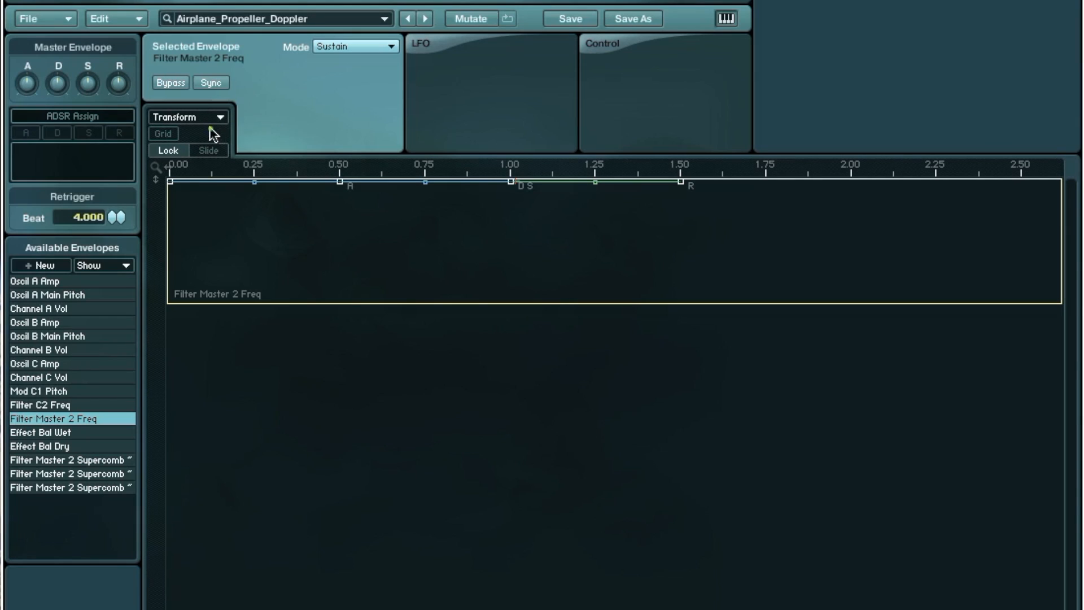
pyautogui.click(188, 116)
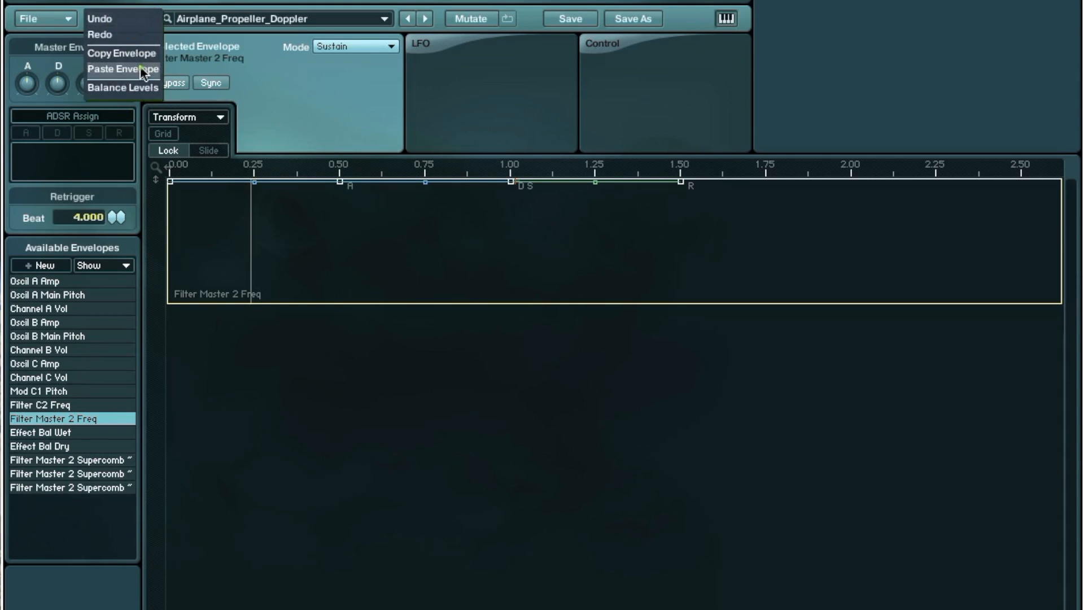
pyautogui.click(123, 69)
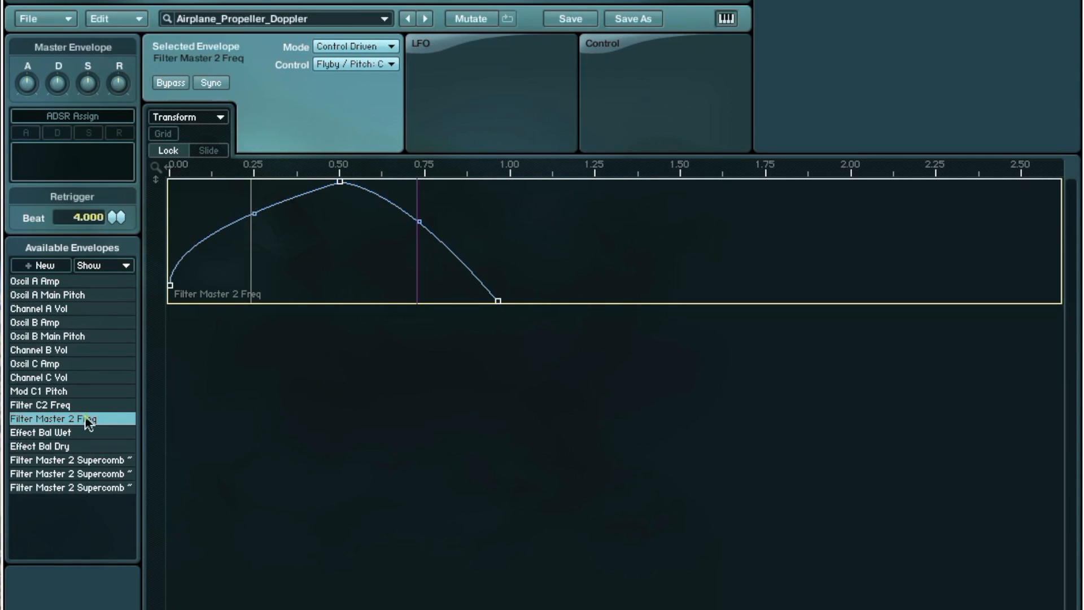
pyautogui.click(69, 485)
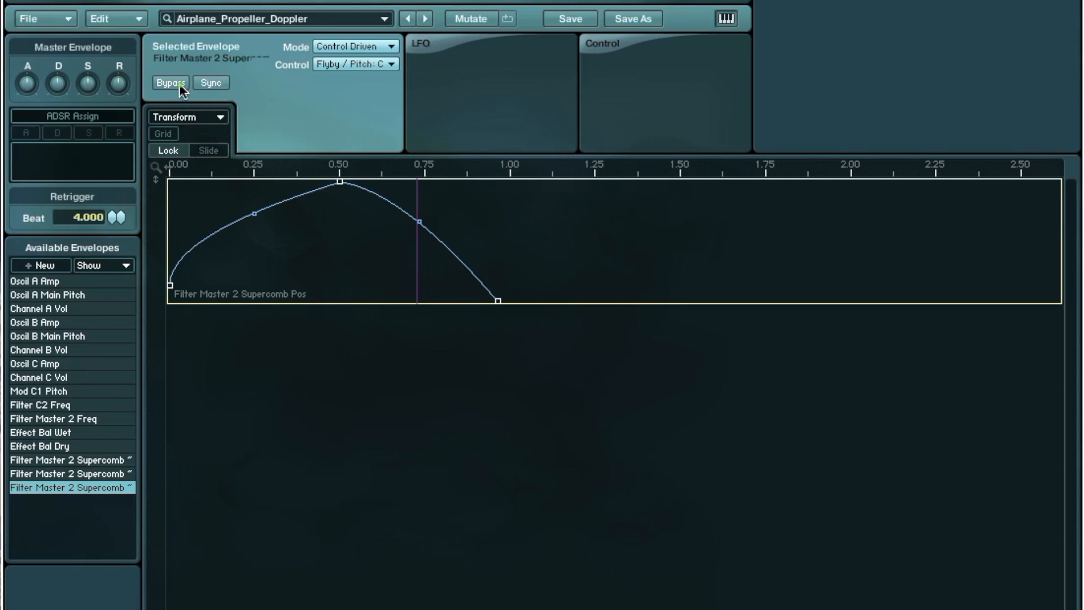
pyautogui.moveTo(211, 115)
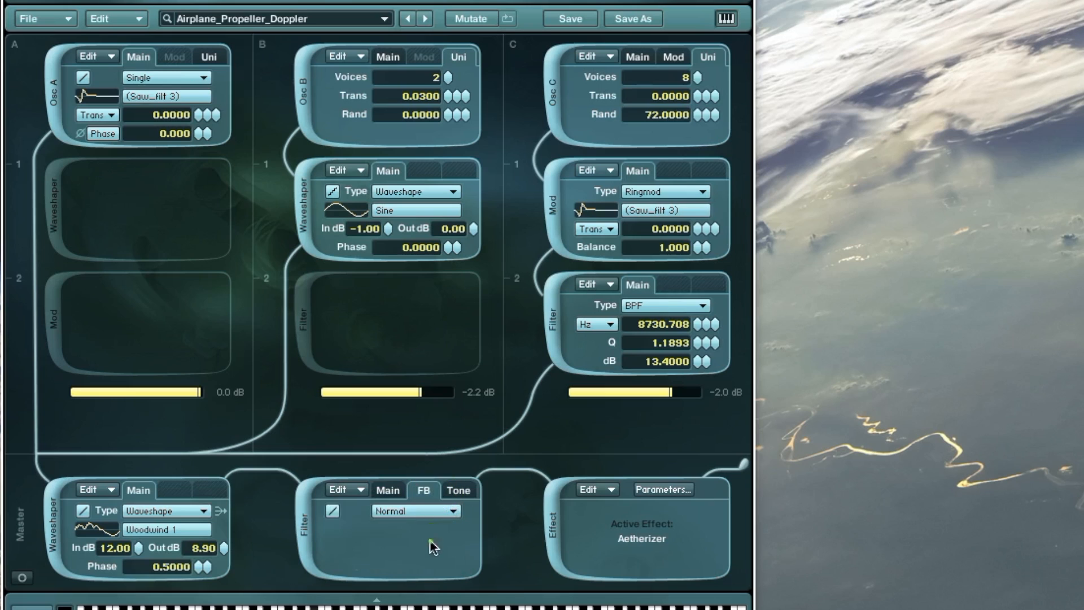
# - Set the Freq envelope's final breakpoint to about 21 Hz after comparing with the Supercomb Pos envelope
pyautogui.click(458, 492)
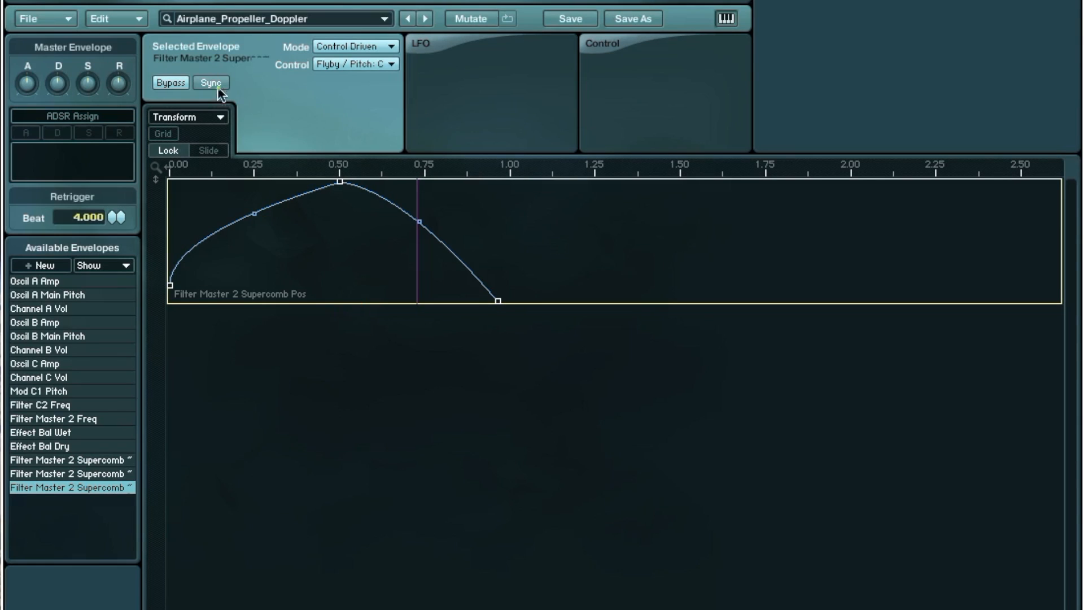
pyautogui.click(53, 424)
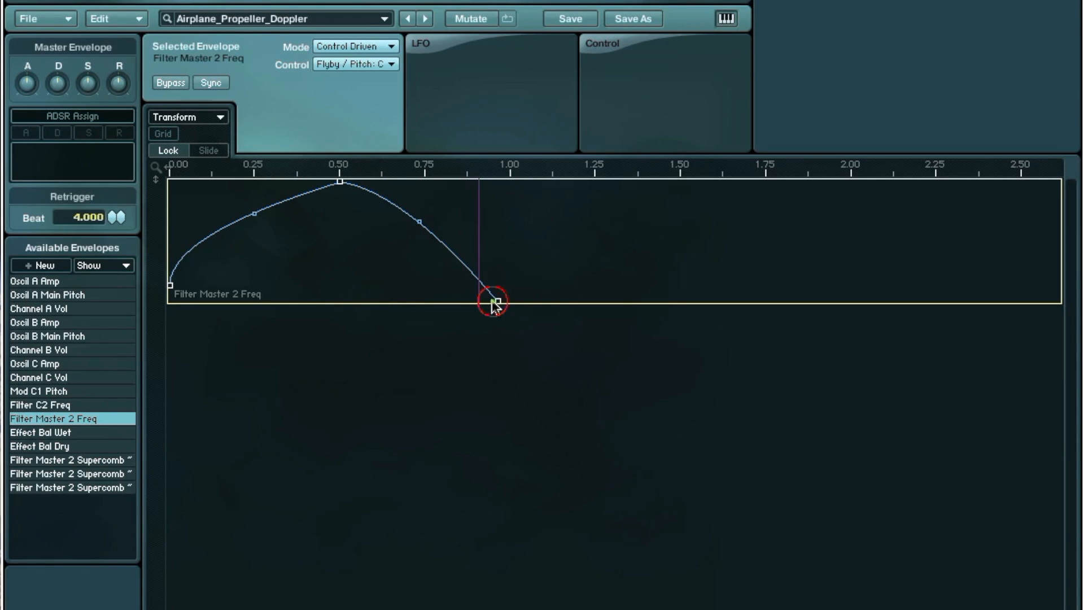
pyautogui.moveTo(494, 299); pyautogui.dragTo(485, 269)
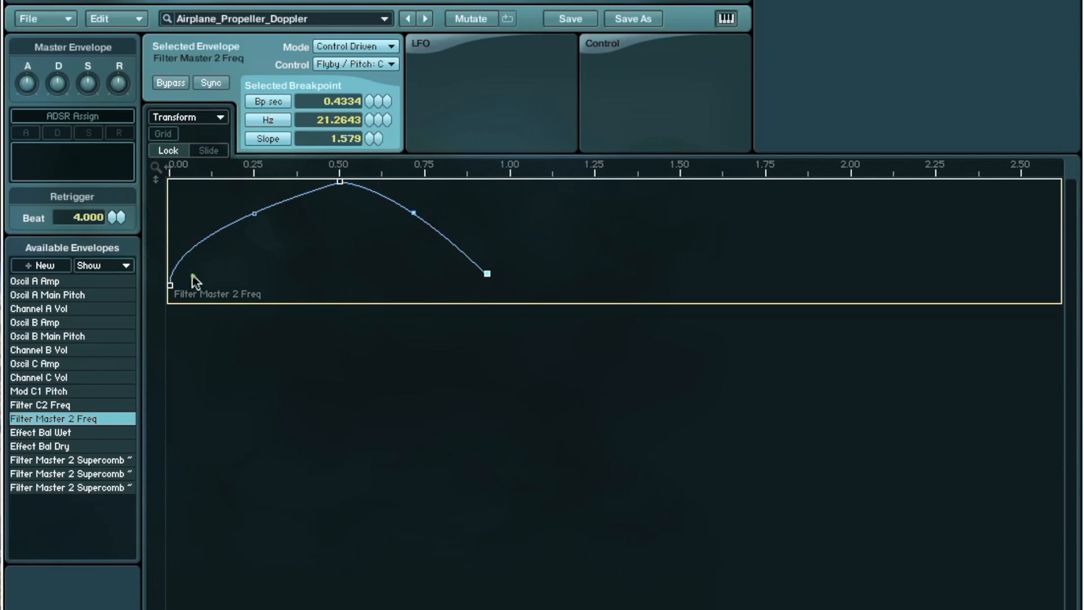
pyautogui.moveTo(171, 284); pyautogui.dragTo(170, 244)
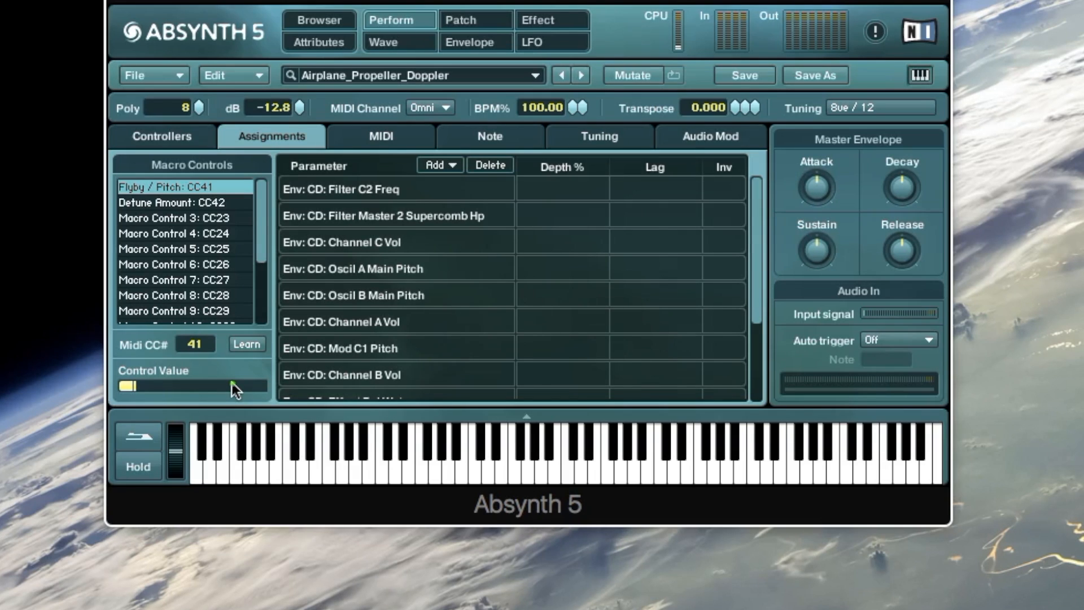
pyautogui.moveTo(315, 375)
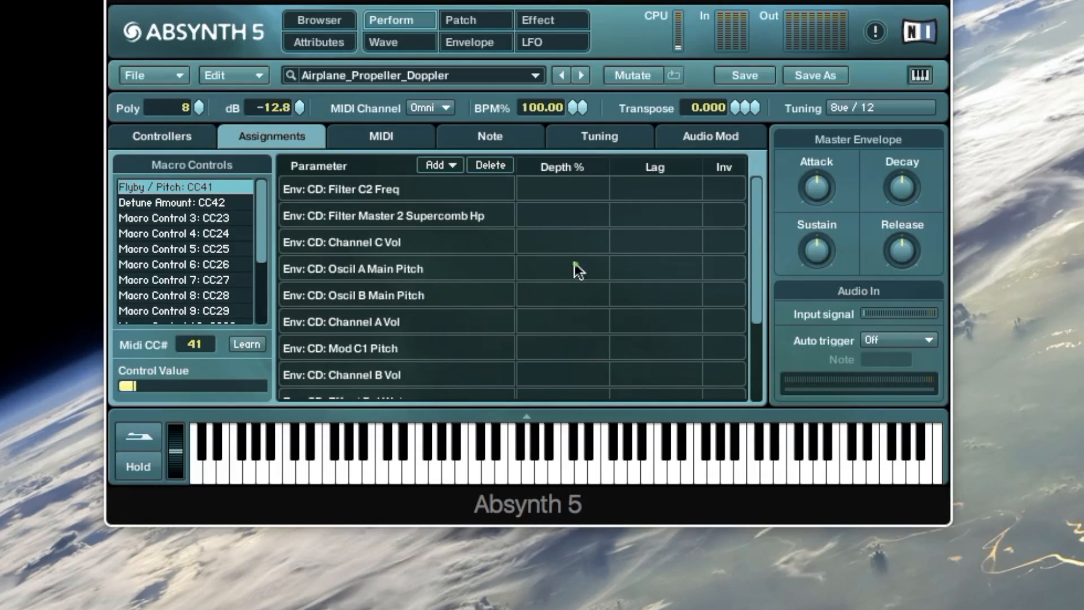
# - Return to the patch page showing the oscillators and master waveshaper, filter and effect modules
pyautogui.click(473, 19)
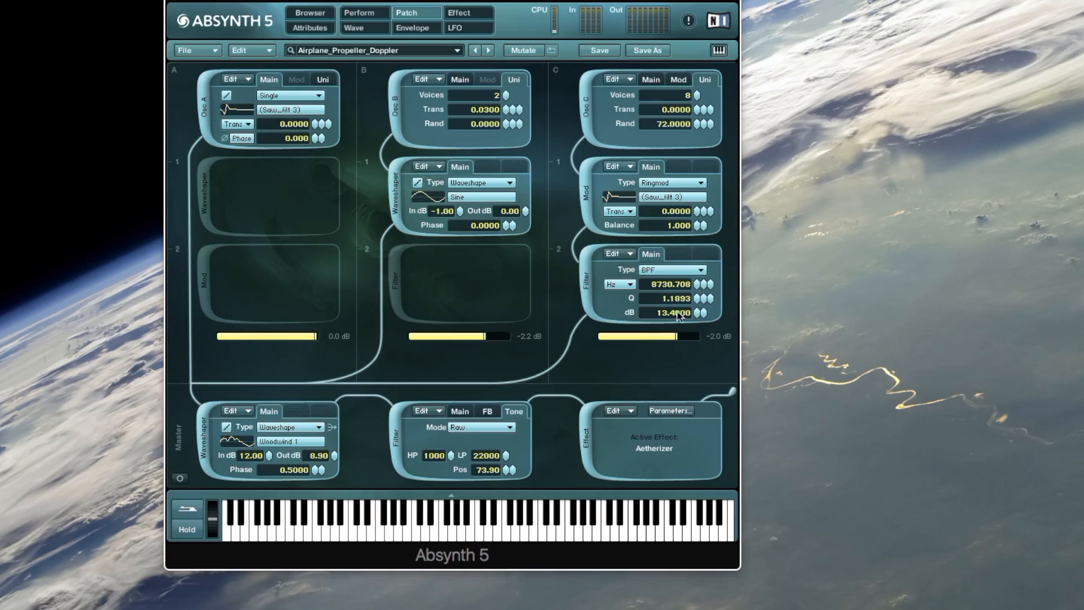
pyautogui.moveTo(669, 329)
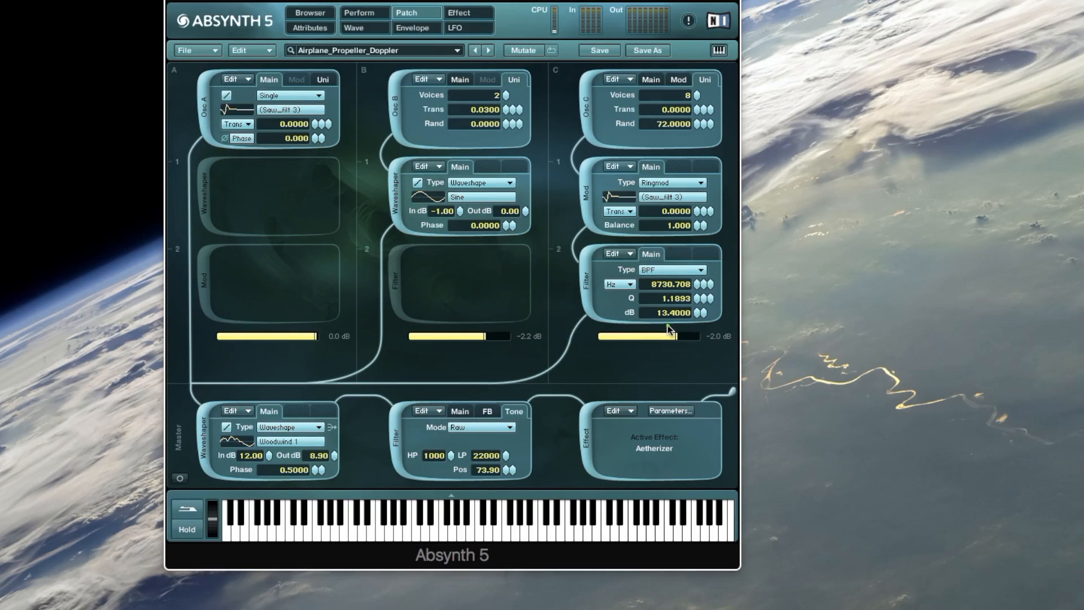